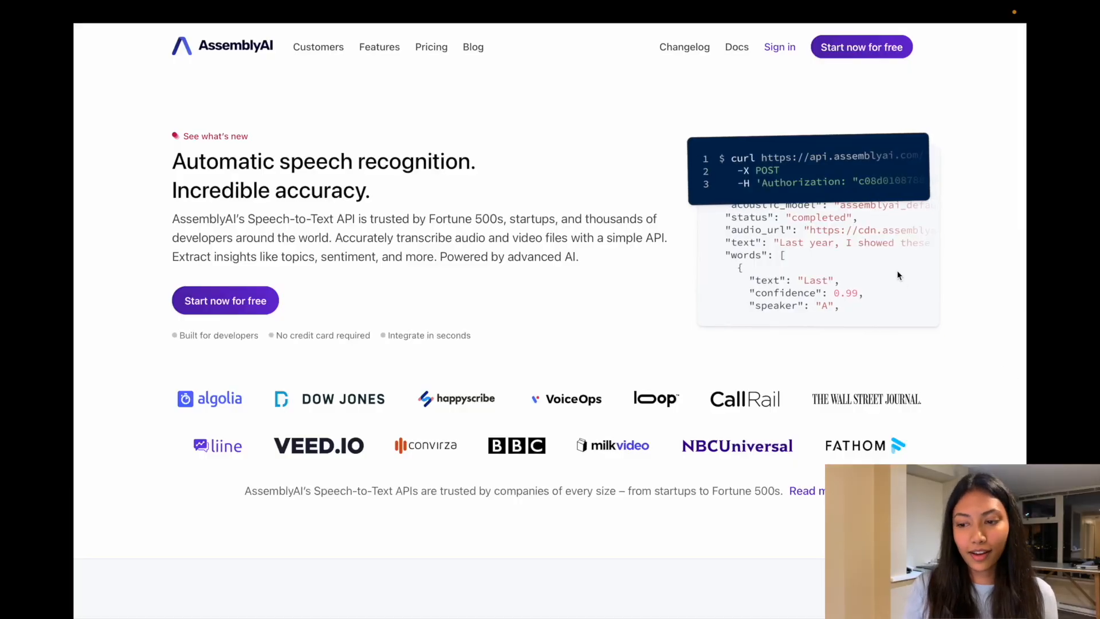
Scroll down the AssemblyAI homepage toward the Sign in link for the dashboard
scroll(down, 3)
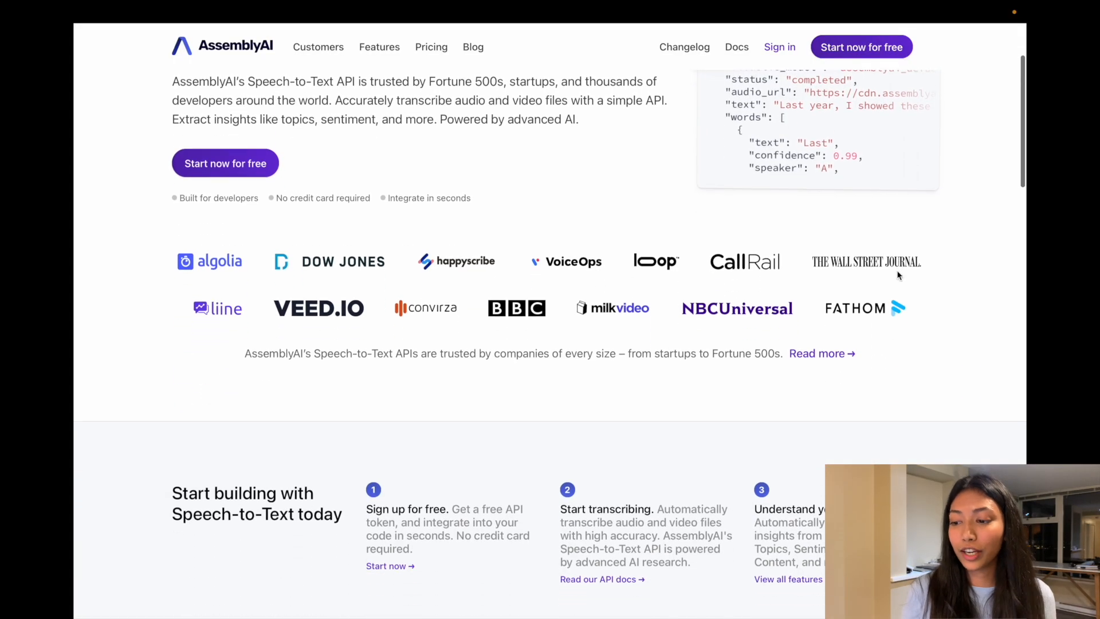
scroll(down, 3)
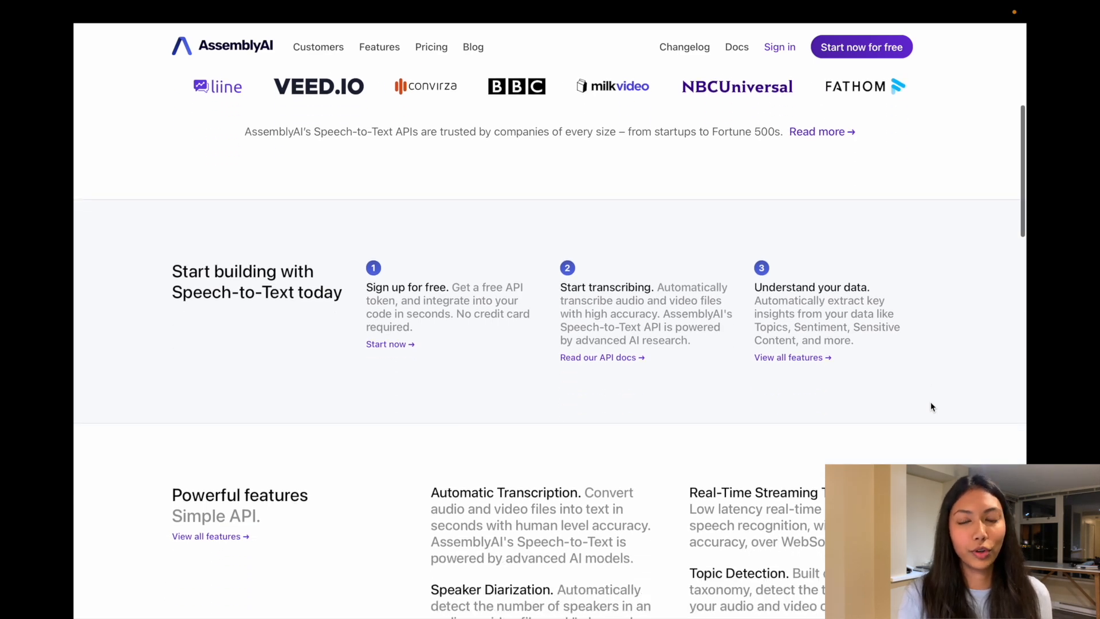
scroll(down, 3)
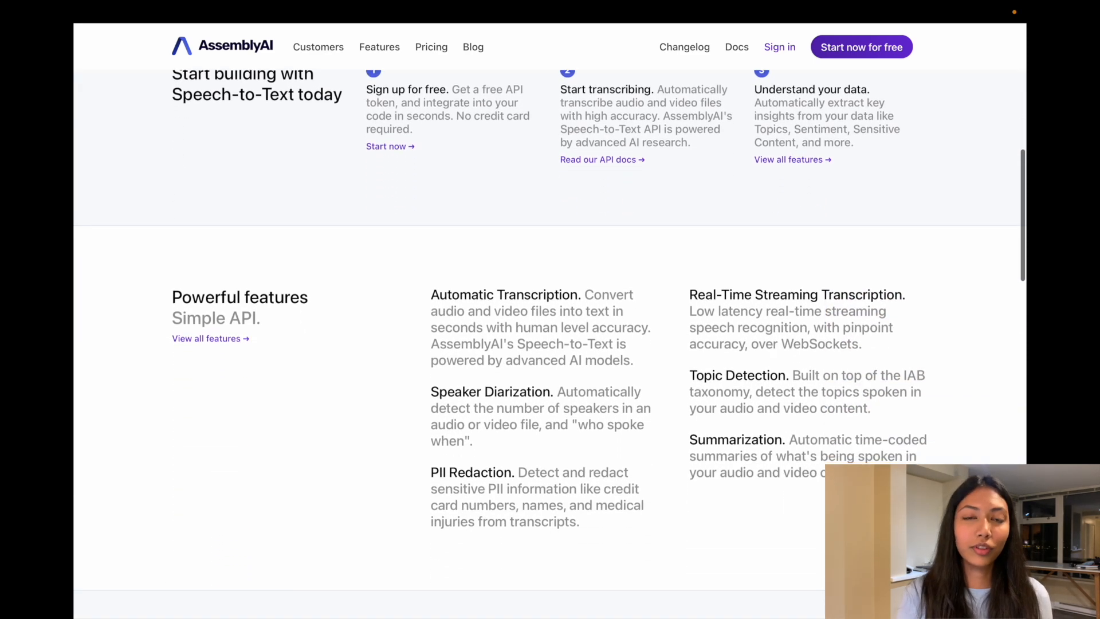
scroll(down, 3)
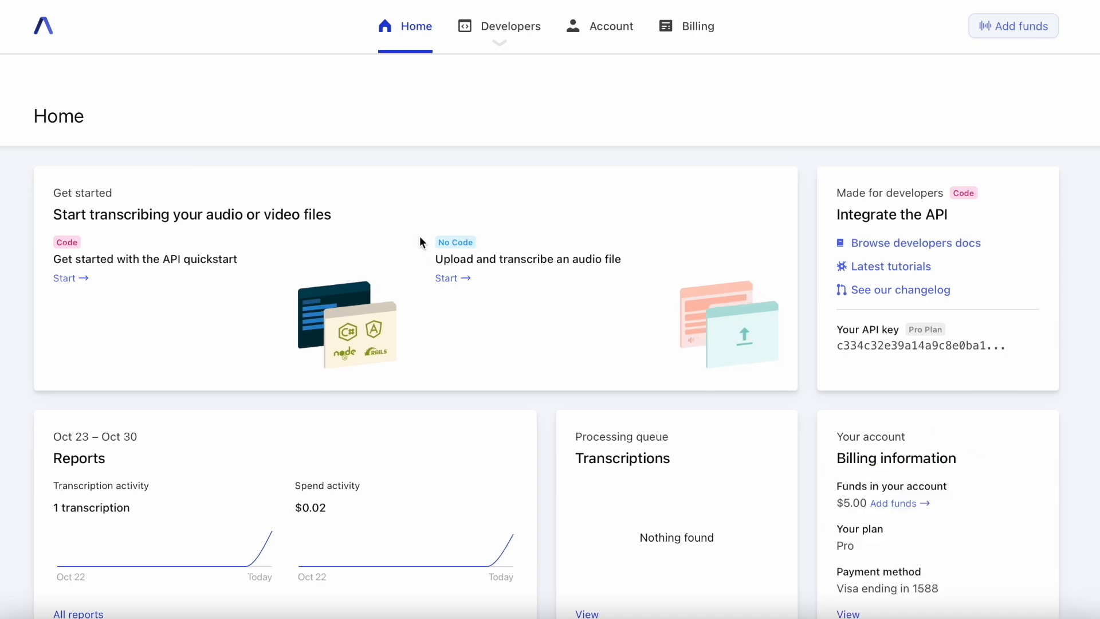
Upload the beach-cleanup MP3 and start transcription with full transcript and speaker labels off
click(447, 278)
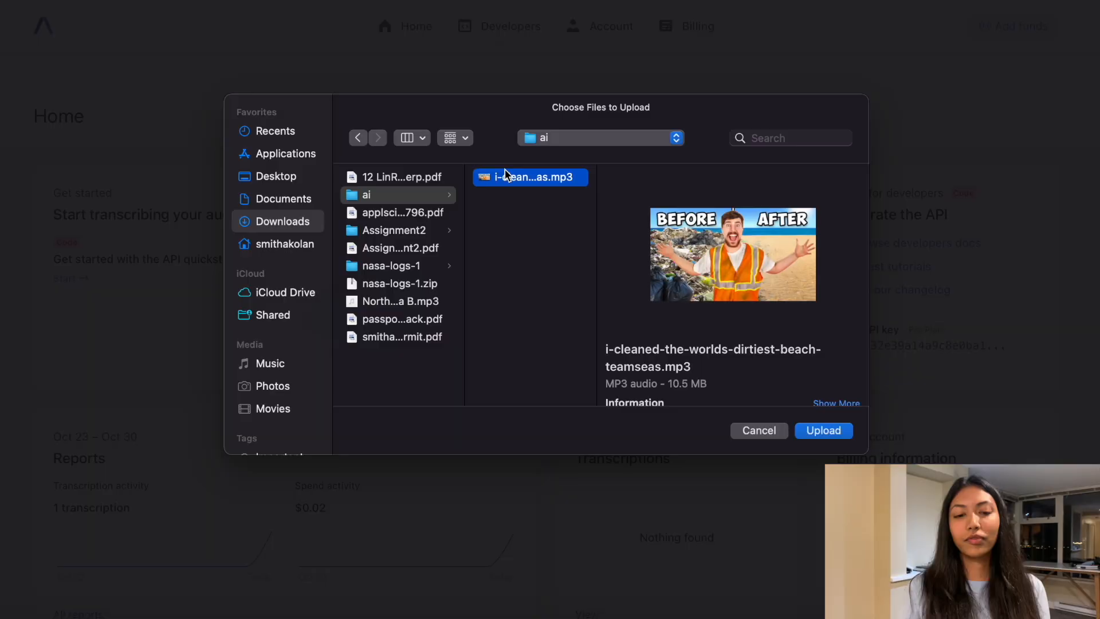
mouse_move(784, 454)
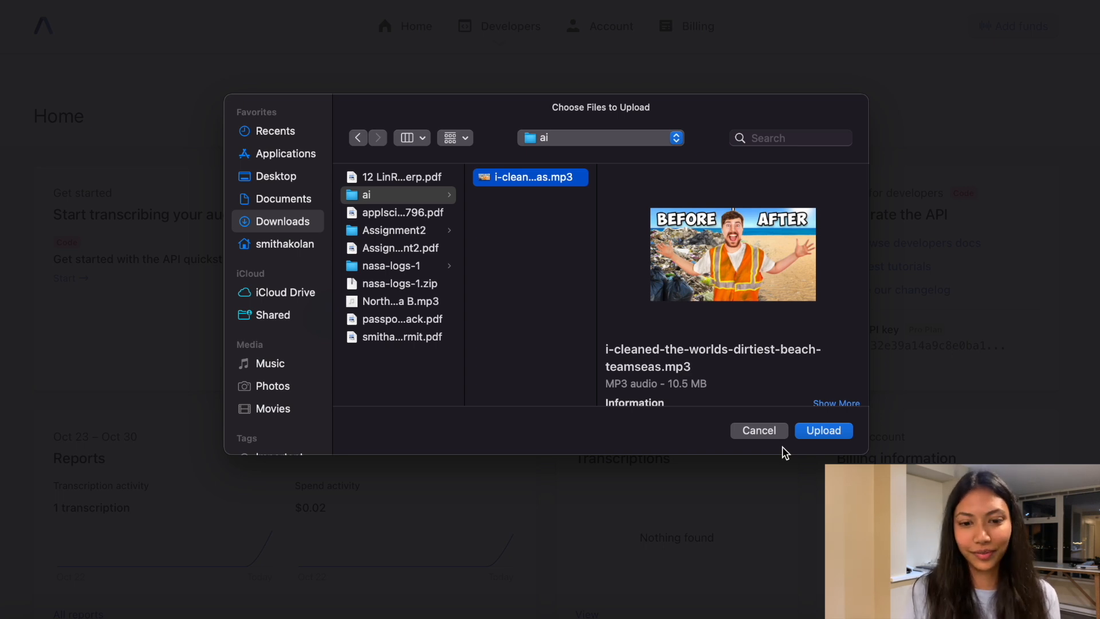
click(822, 429)
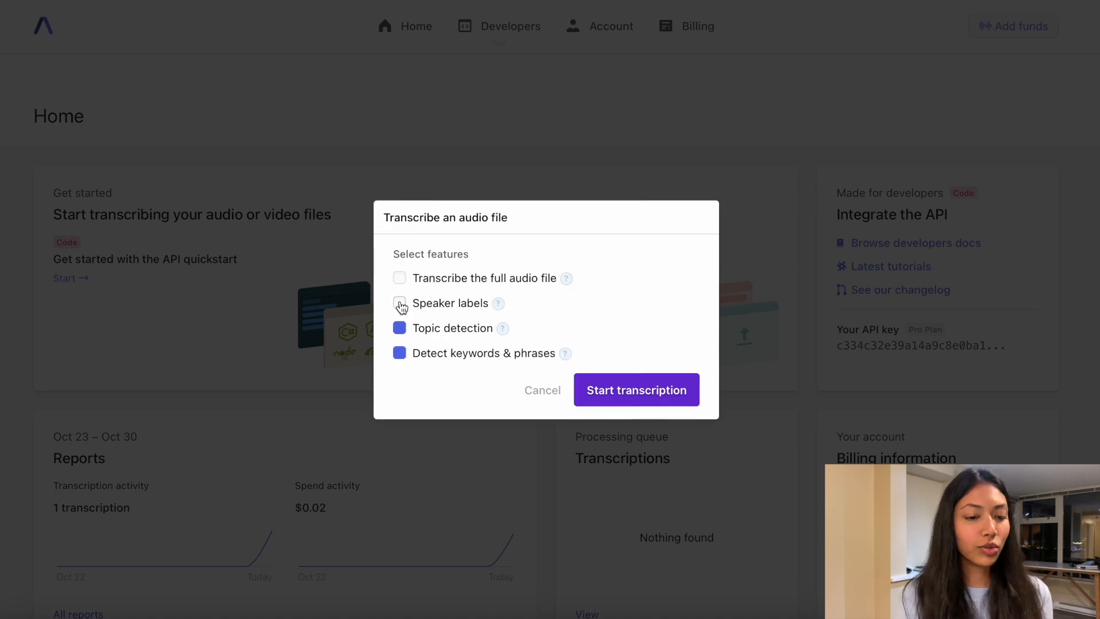
click(398, 277)
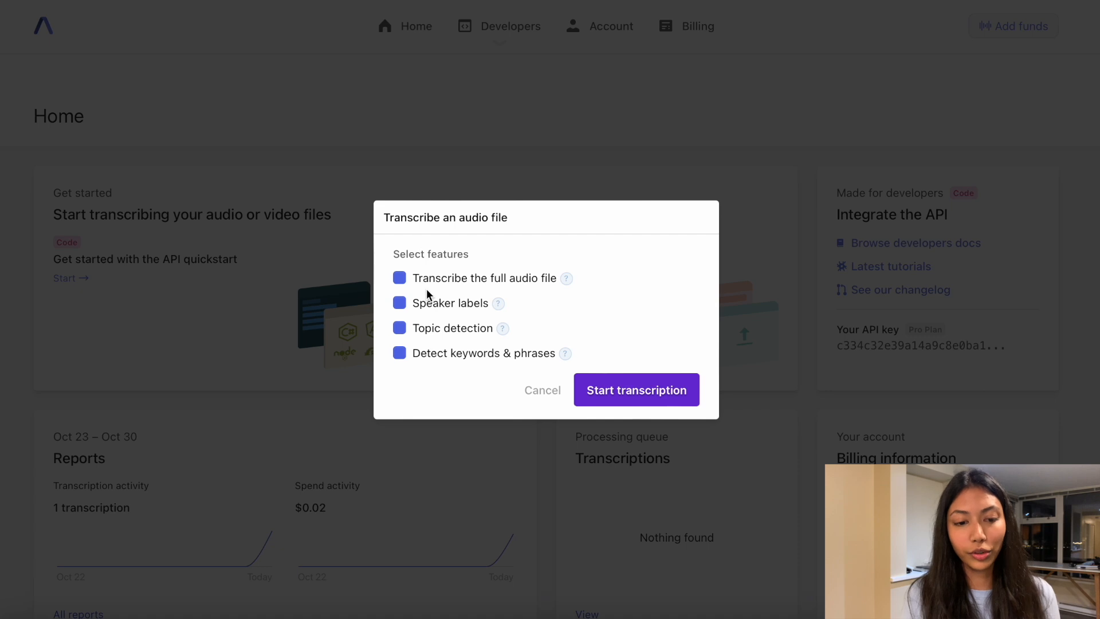
mouse_move(451, 293)
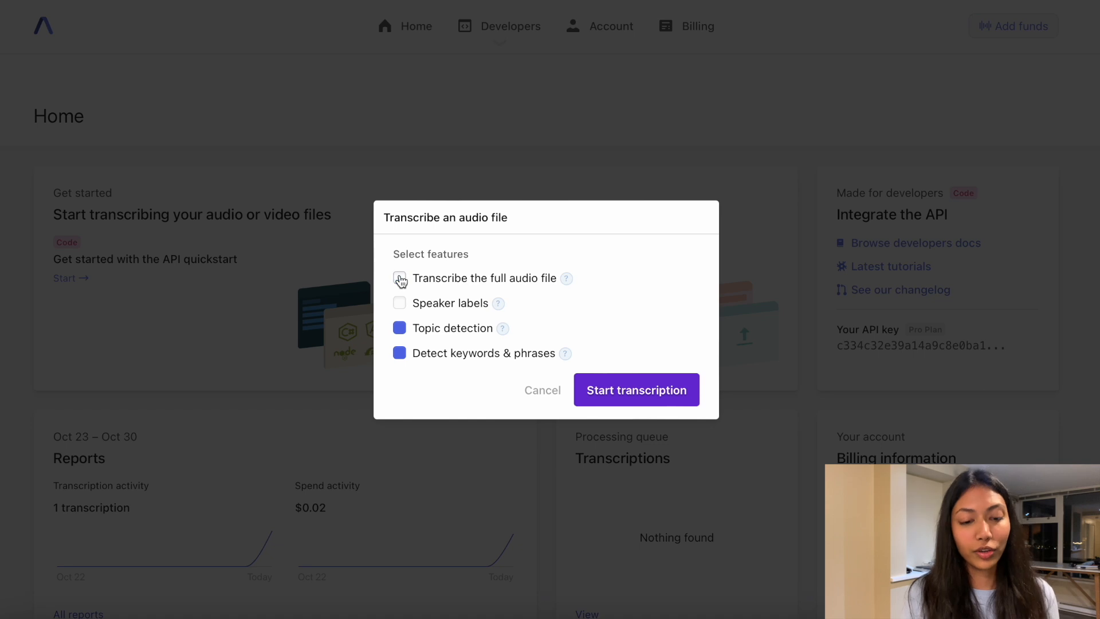
click(398, 277)
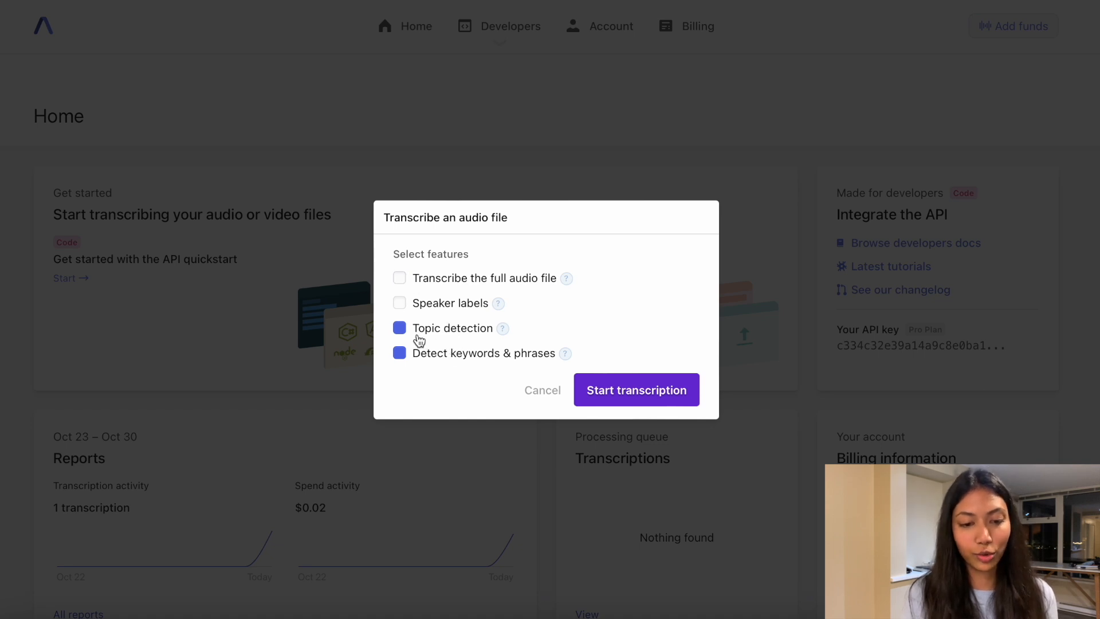
mouse_move(457, 342)
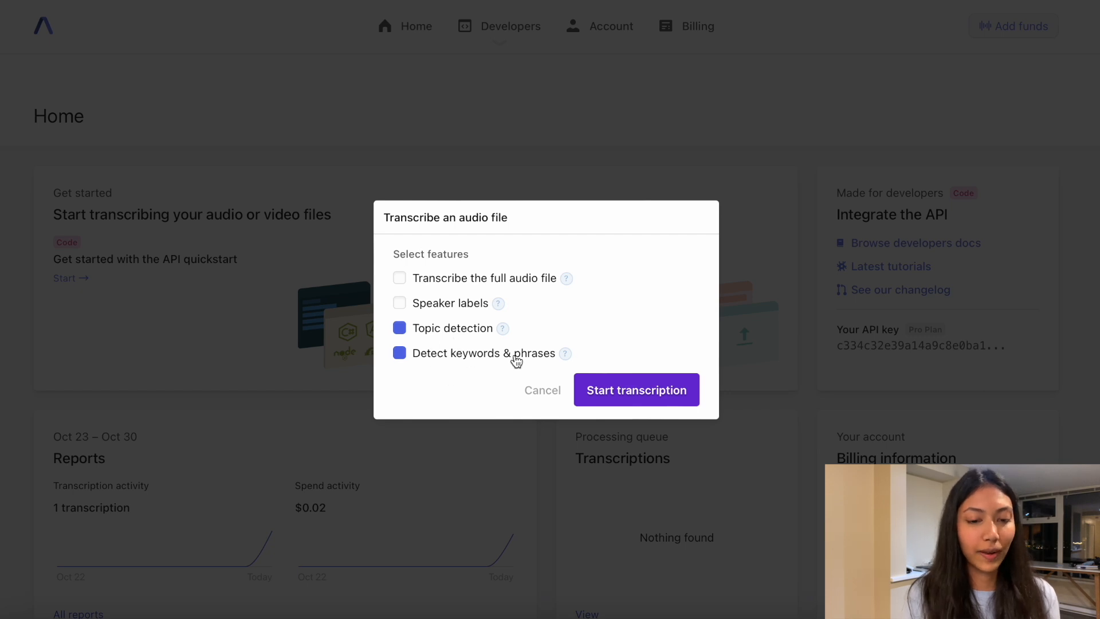
click(634, 390)
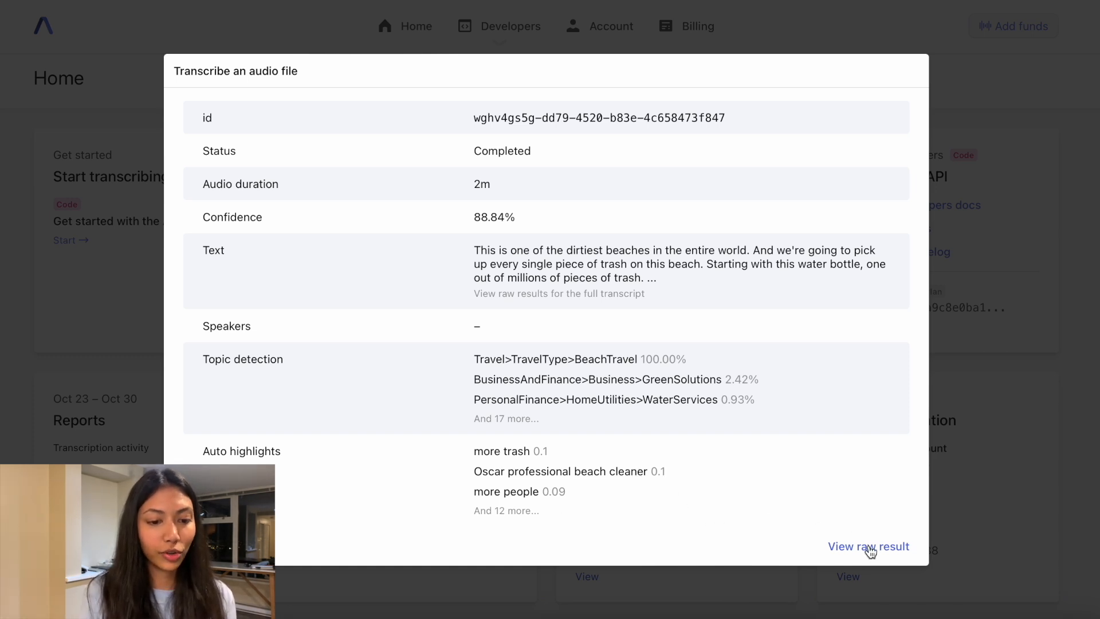
Show the raw JSON result of the completed beach audio transcription
click(867, 547)
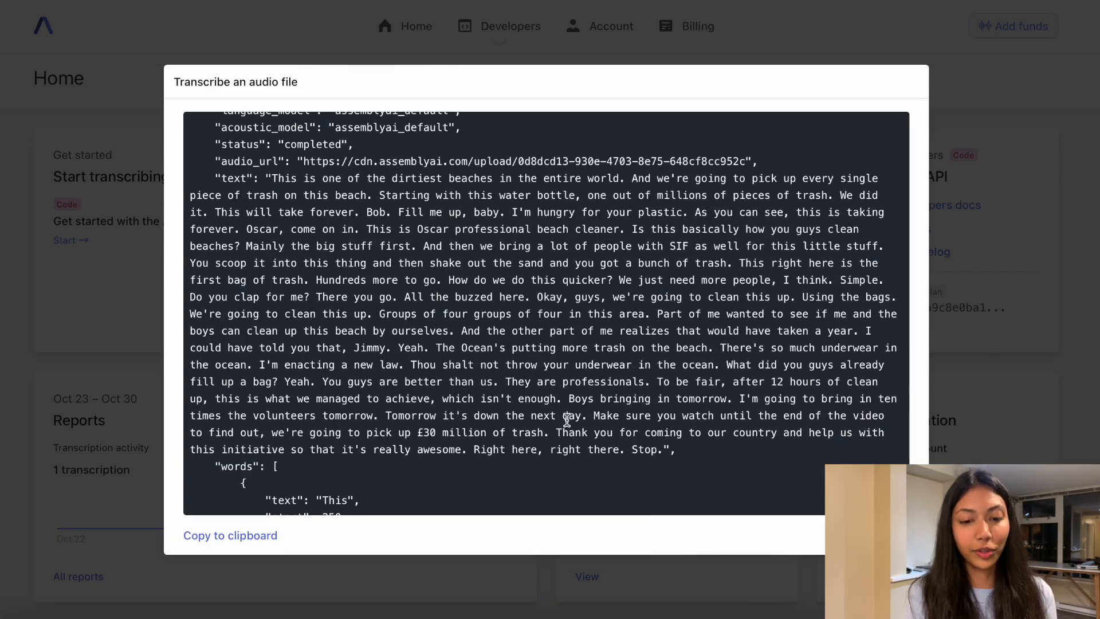
Scroll through the raw JSON transcript and its per-word timings in the result dialog
scroll(up, 3)
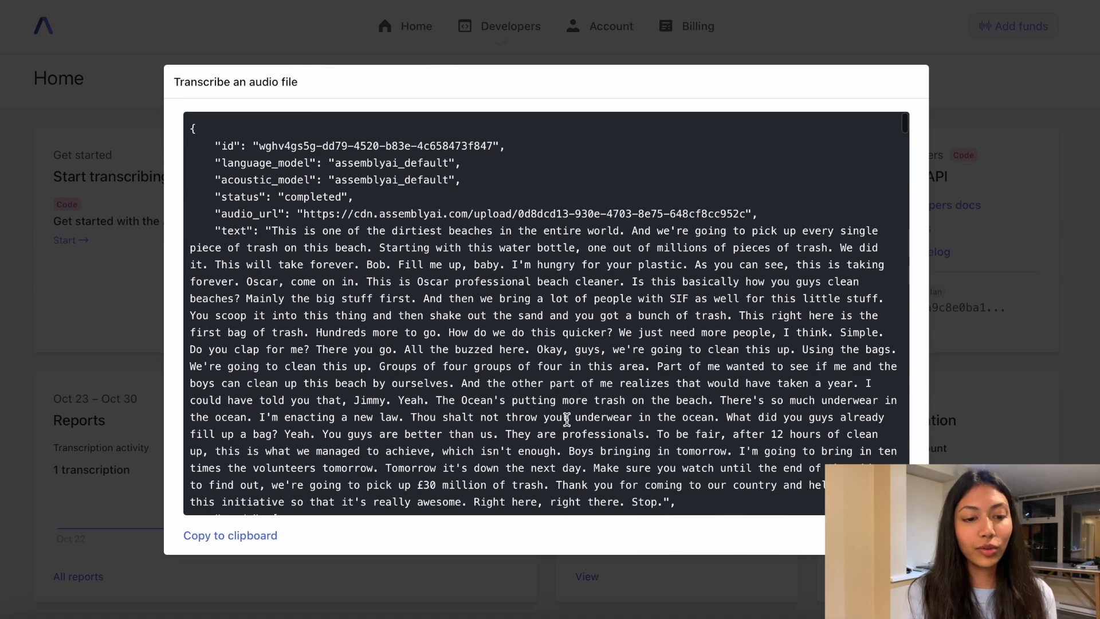
scroll(down, 3)
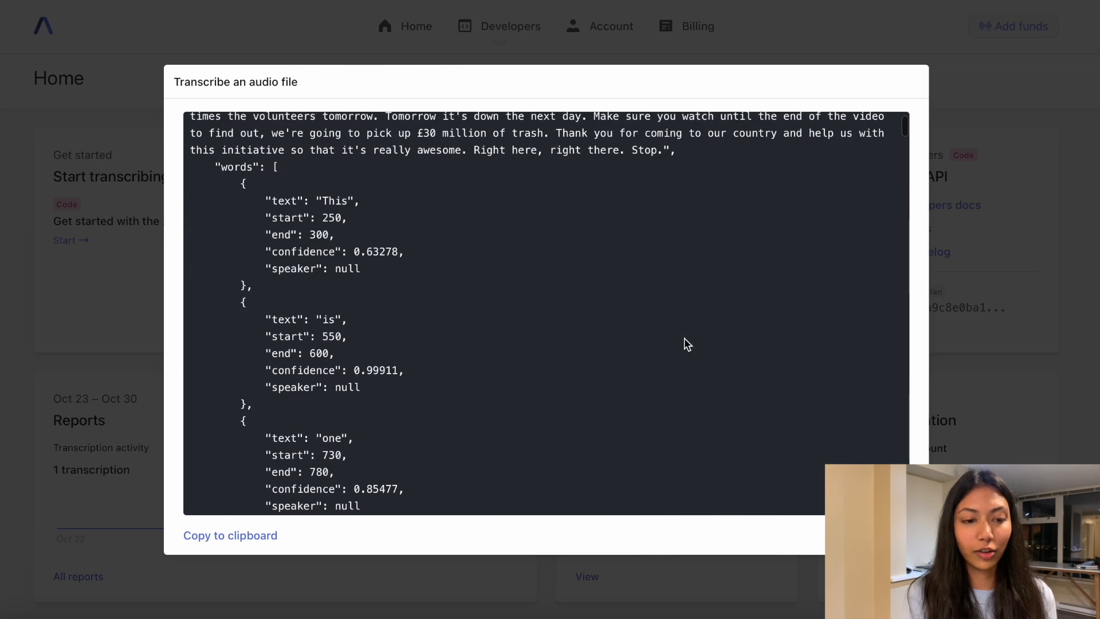
scroll(down, 3)
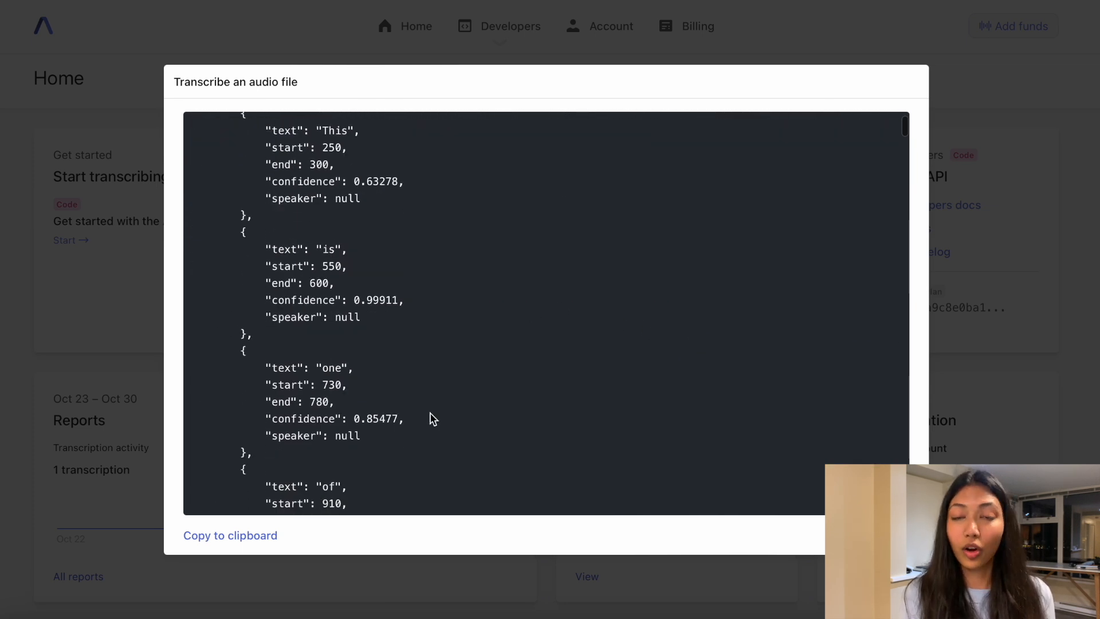
scroll(down, 3)
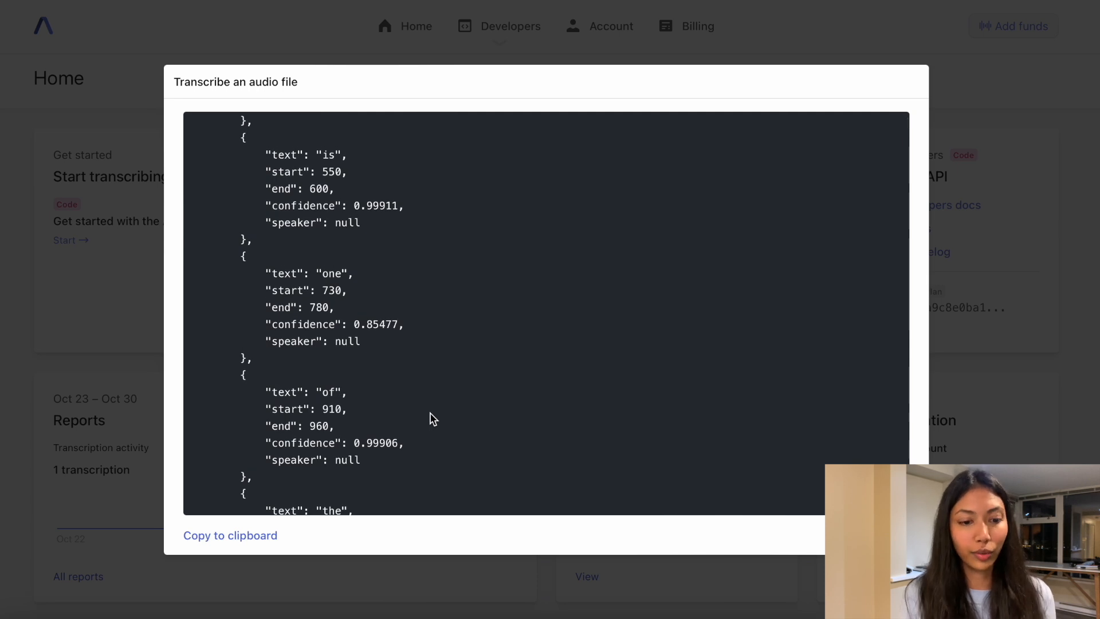
scroll(up, 3)
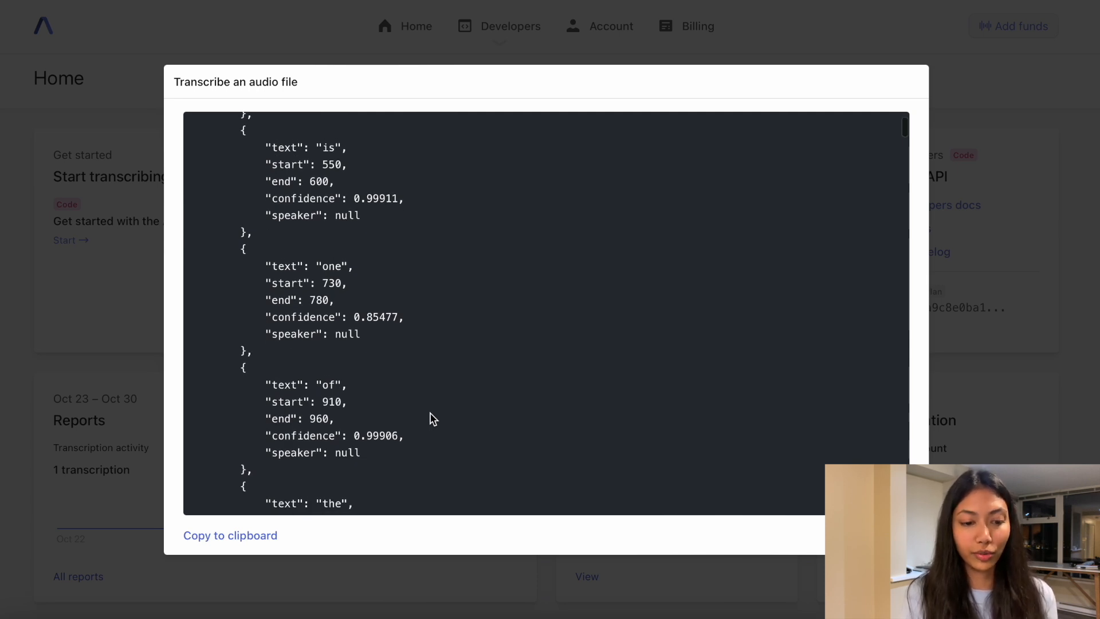
scroll(down, 3)
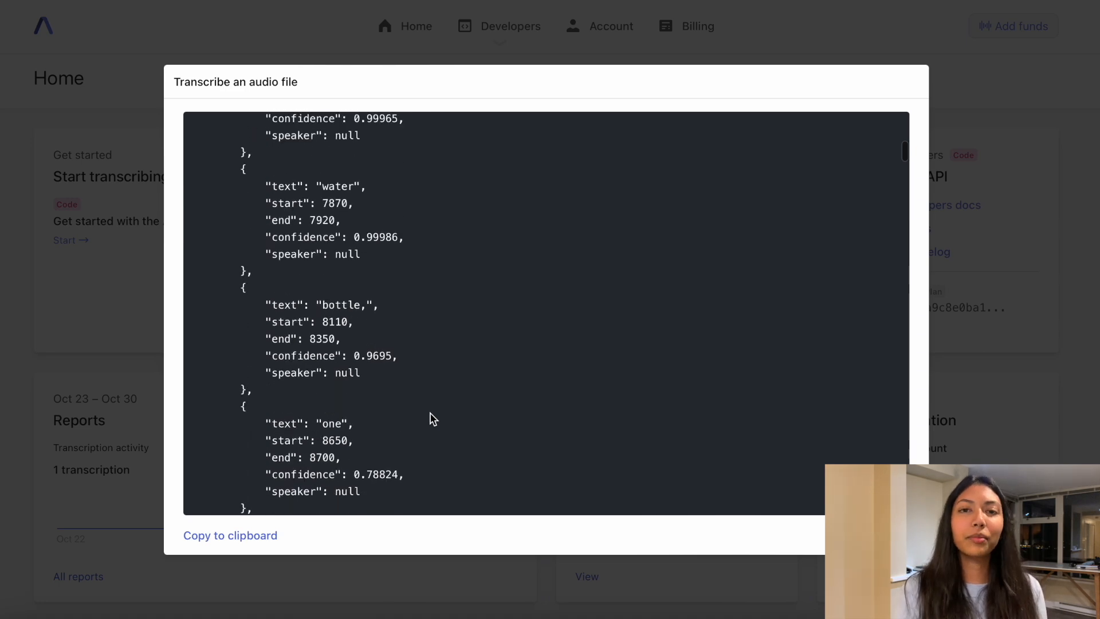
scroll(up, 3)
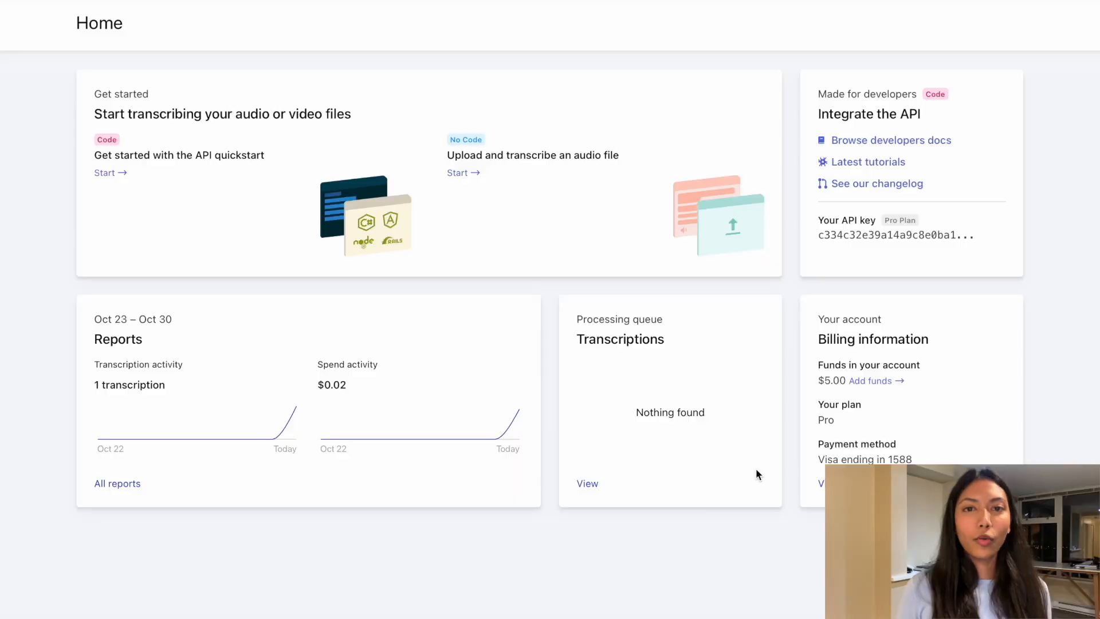
mouse_move(756, 558)
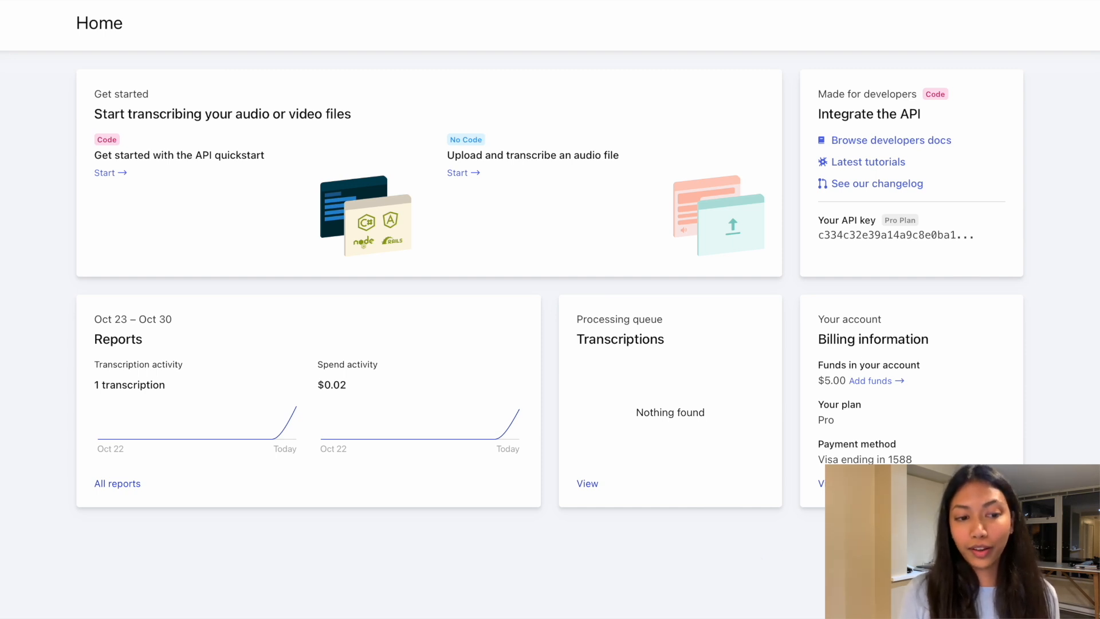
mouse_move(820, 311)
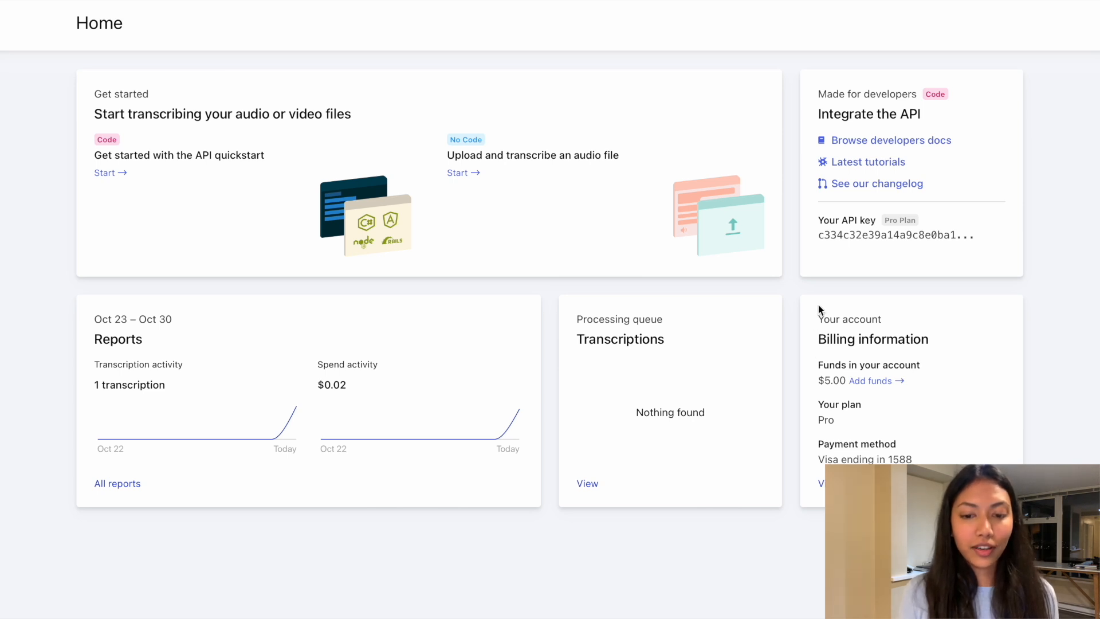
Copy the account API key from the Integrate the API panel
click(896, 235)
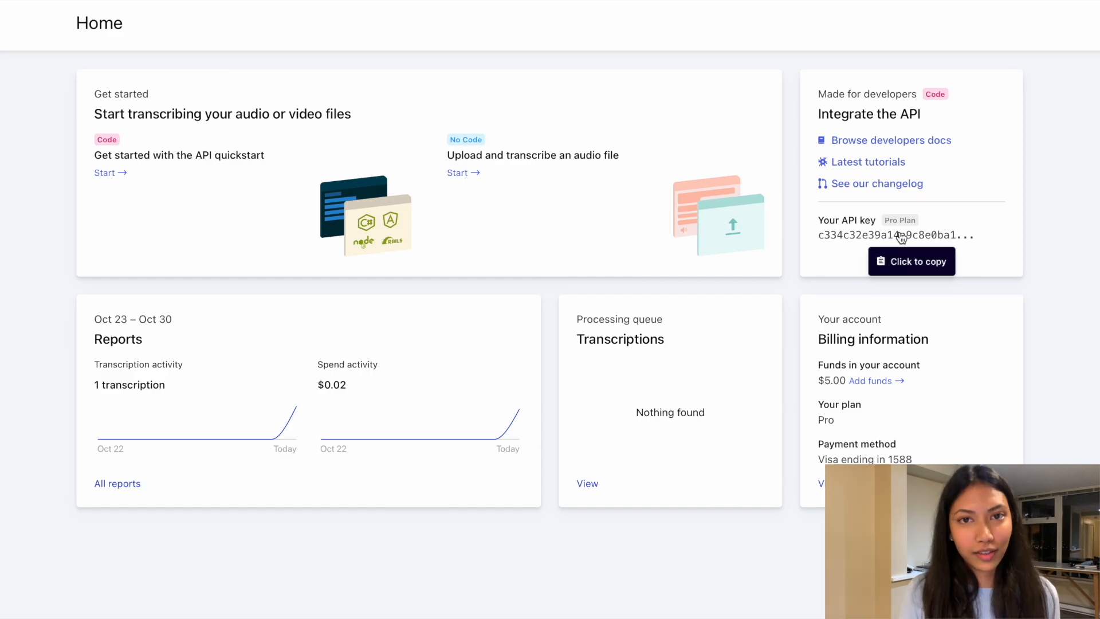
click(868, 162)
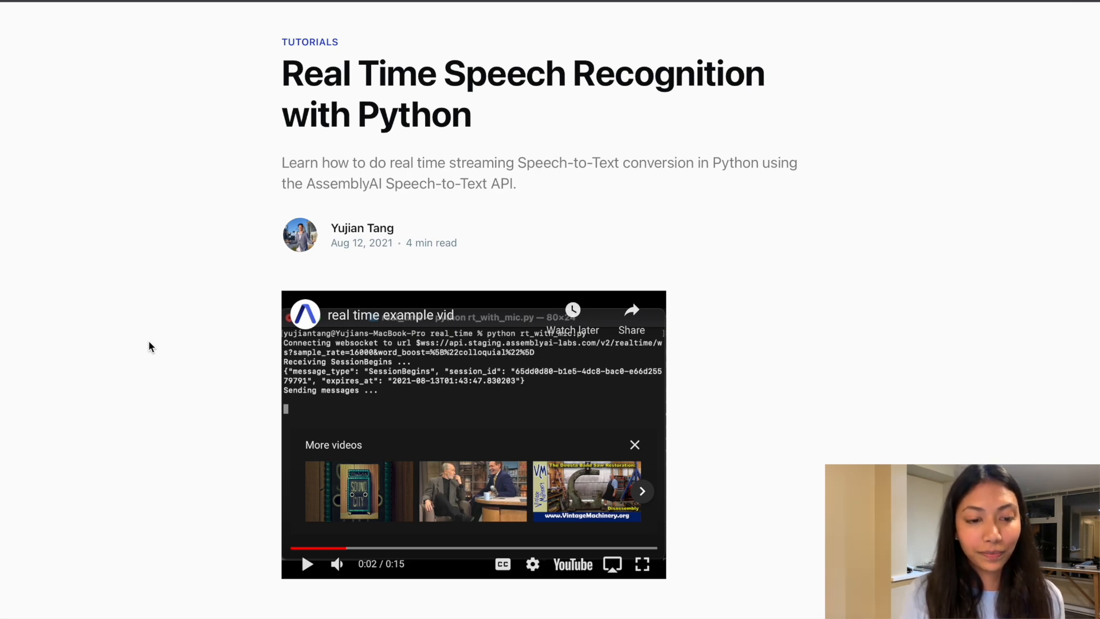
scroll(down, 3)
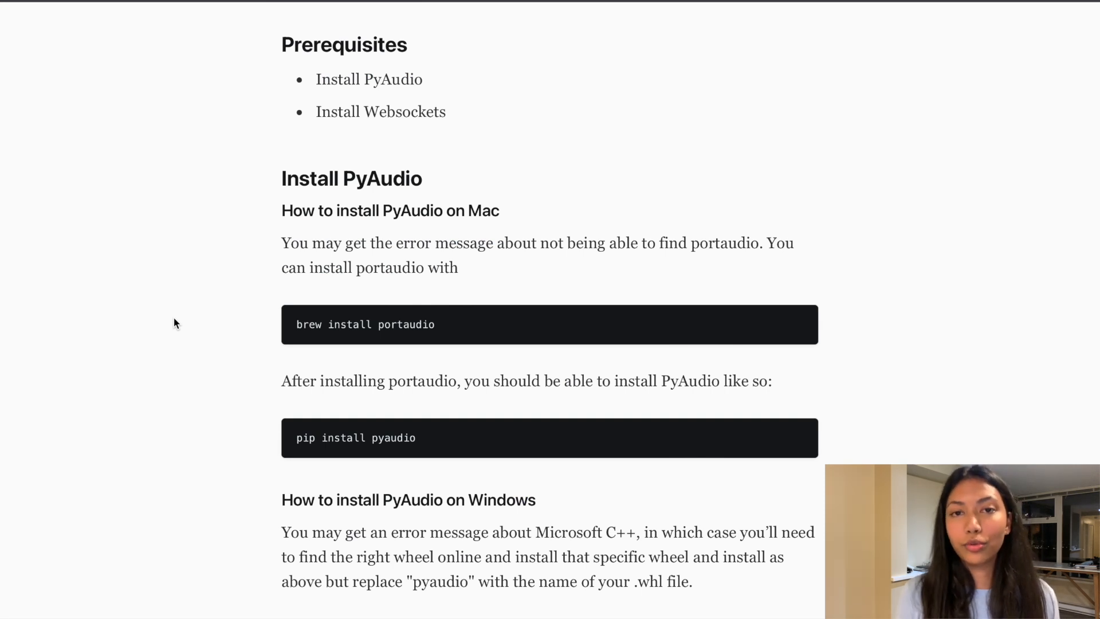
scroll(down, 3)
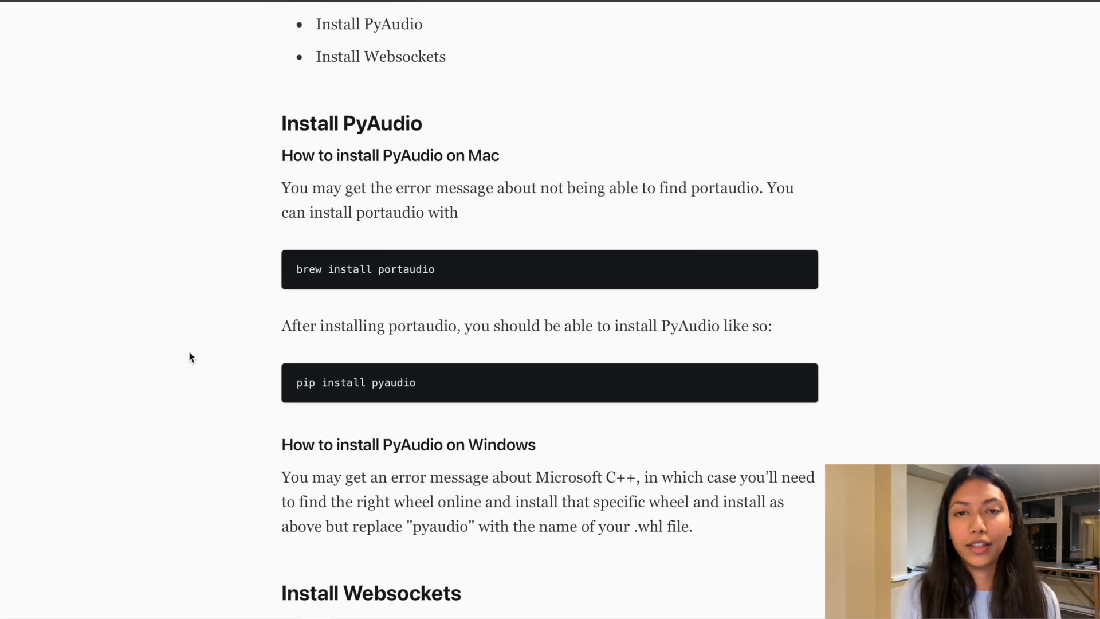
scroll(down, 3)
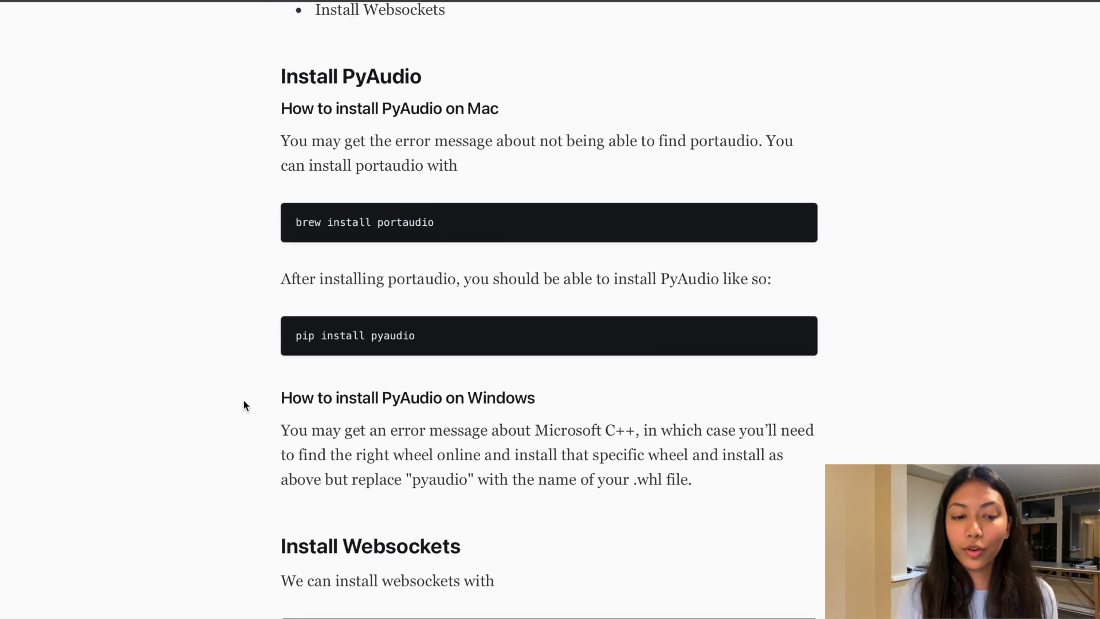
scroll(down, 3)
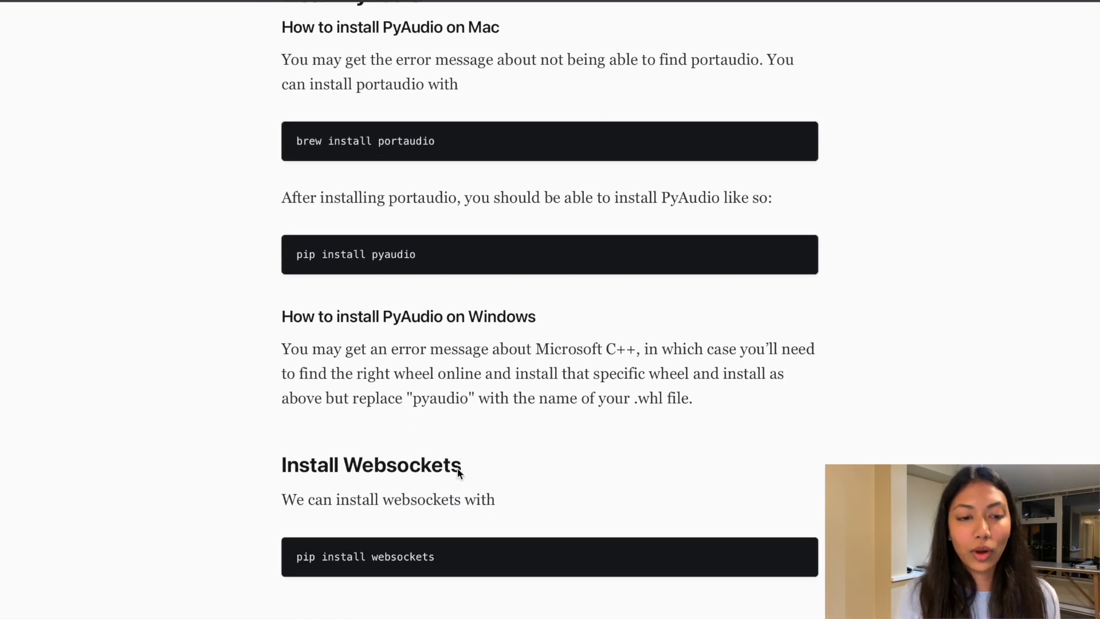
scroll(down, 3)
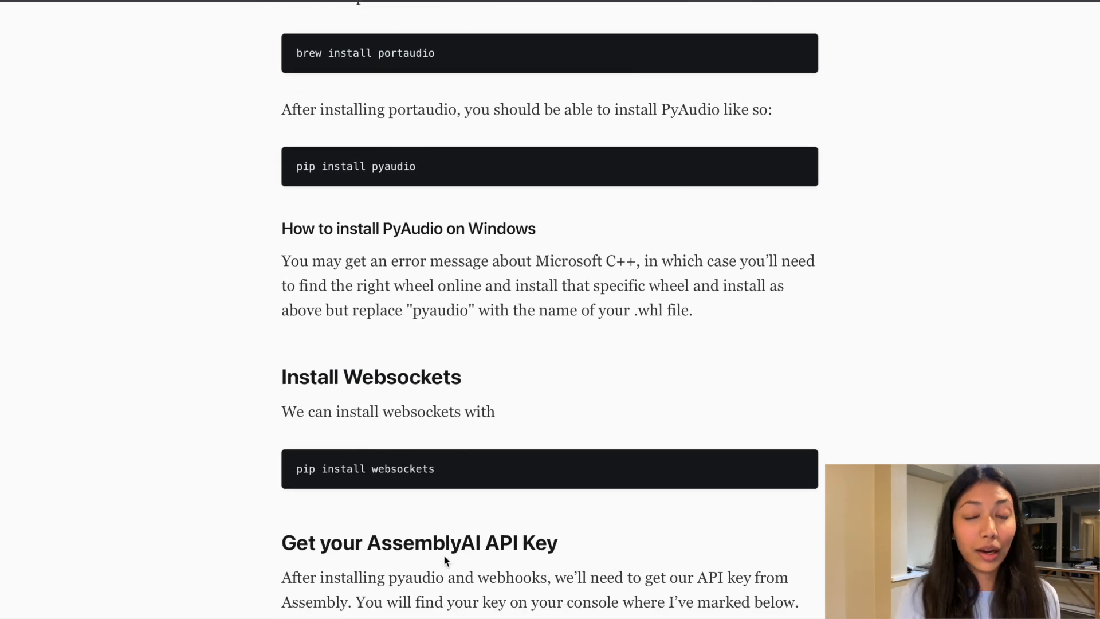
mouse_move(462, 517)
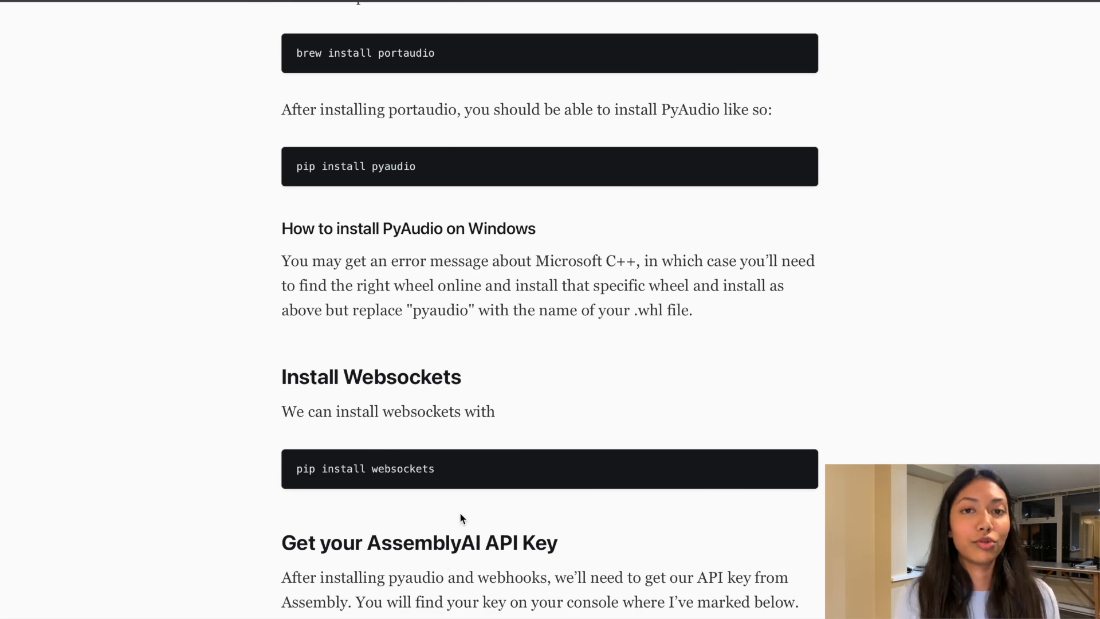
scroll(down, 3)
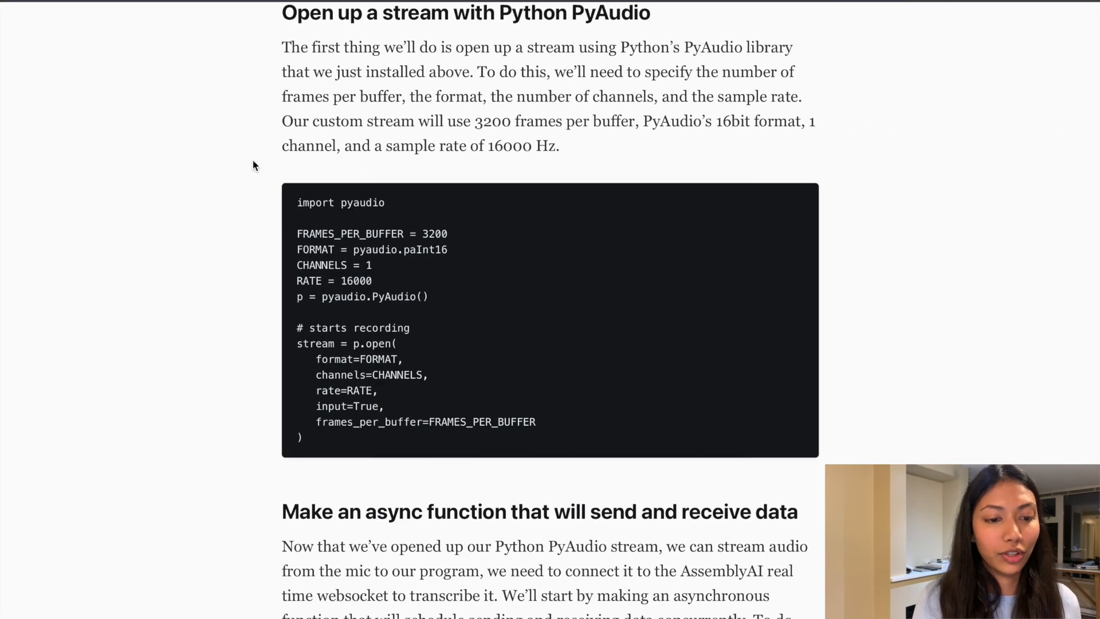
mouse_move(295, 203)
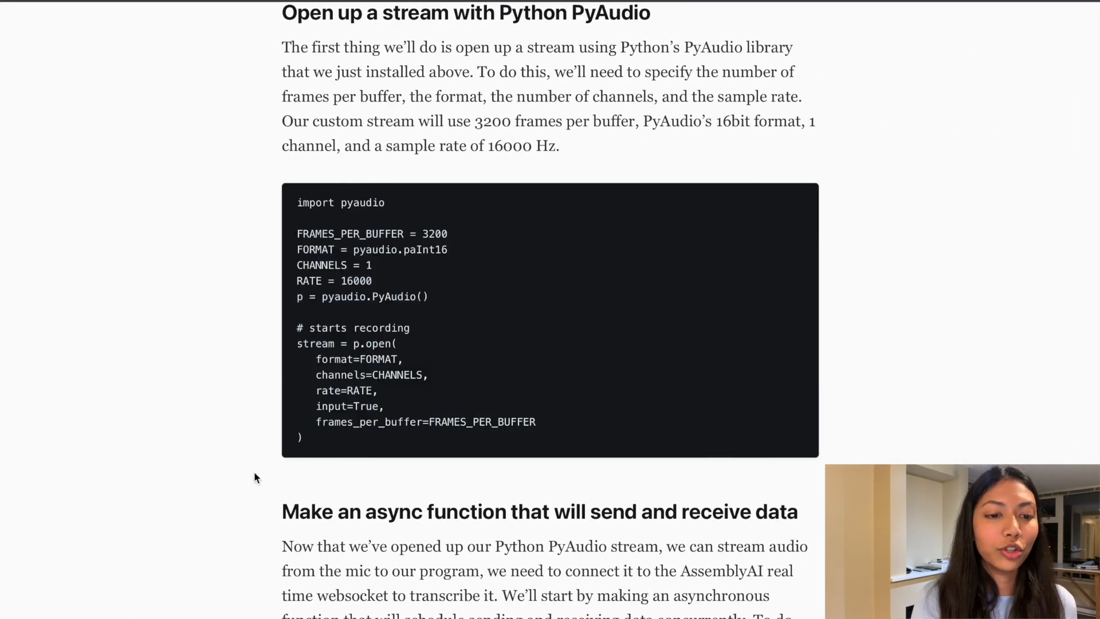
scroll(down, 3)
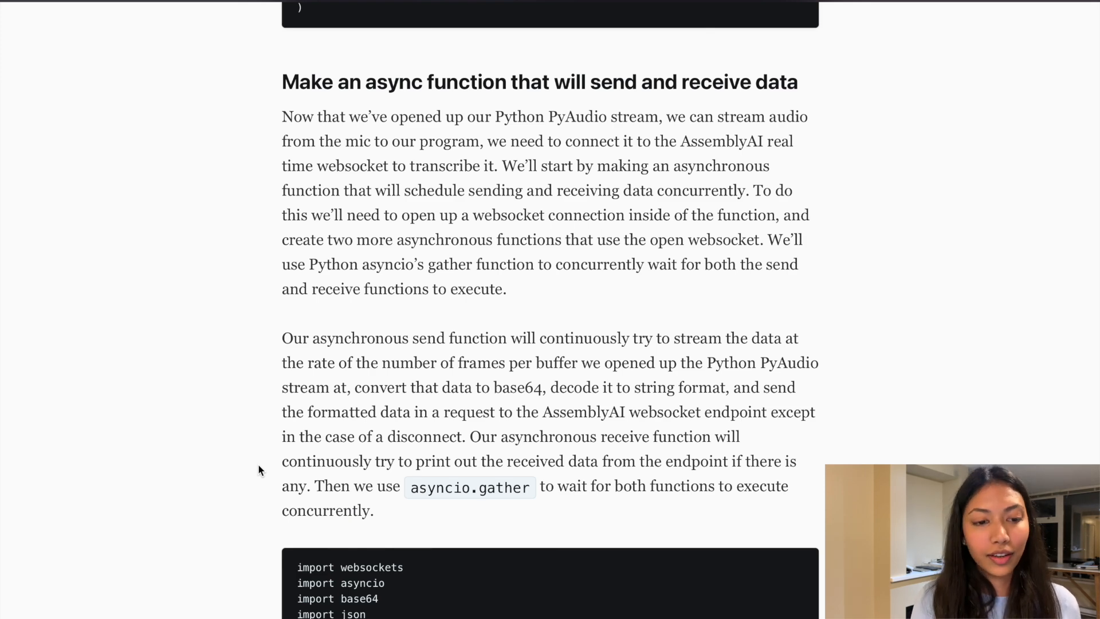
scroll(down, 3)
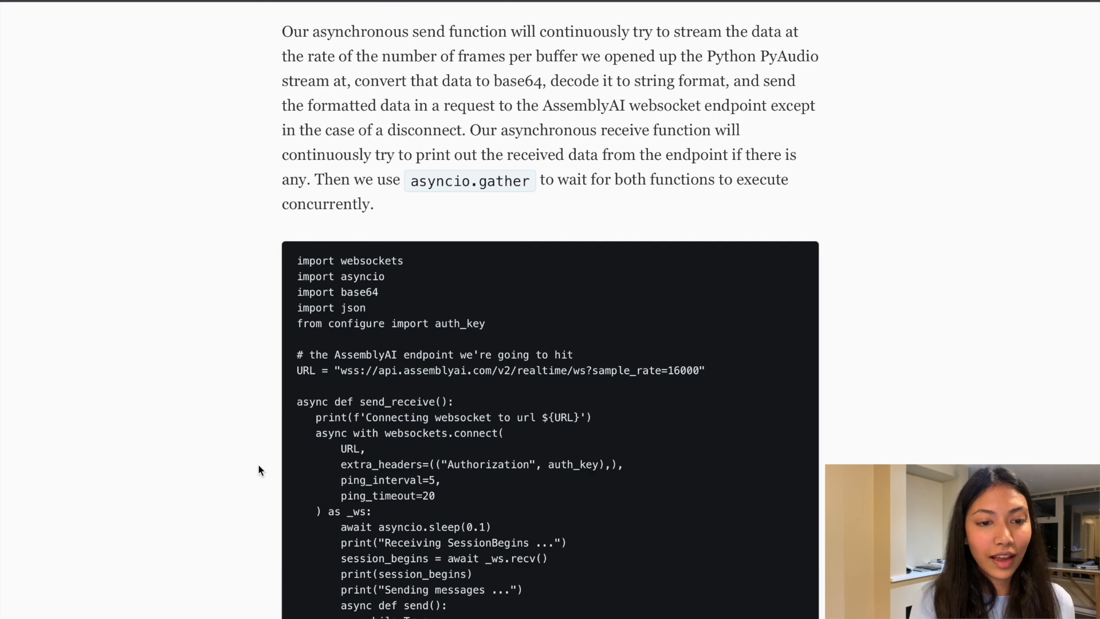
scroll(down, 3)
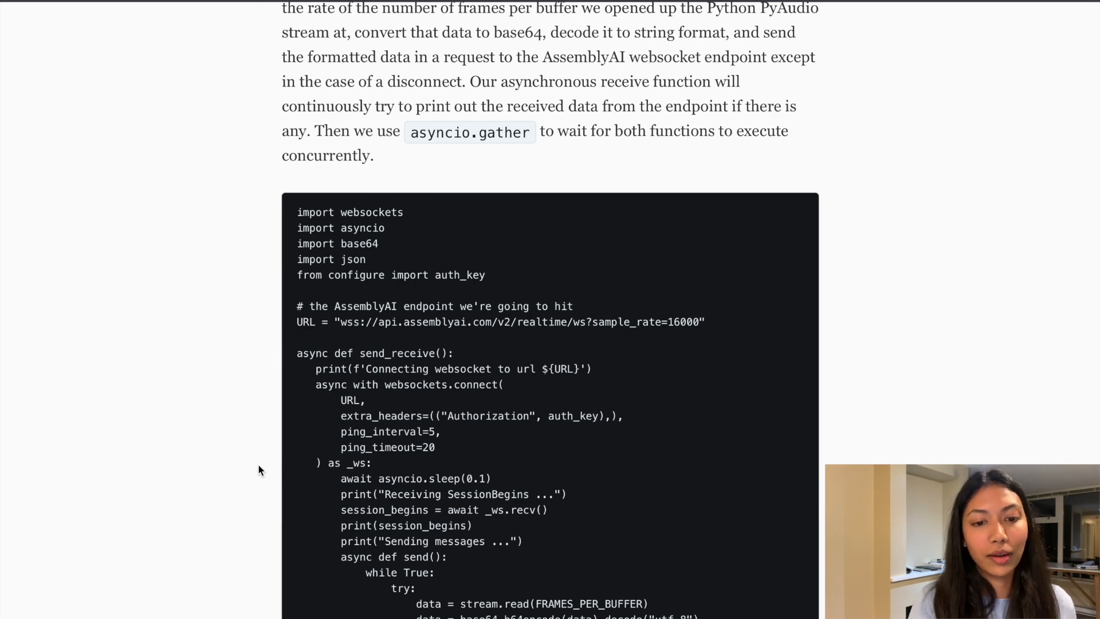
scroll(down, 3)
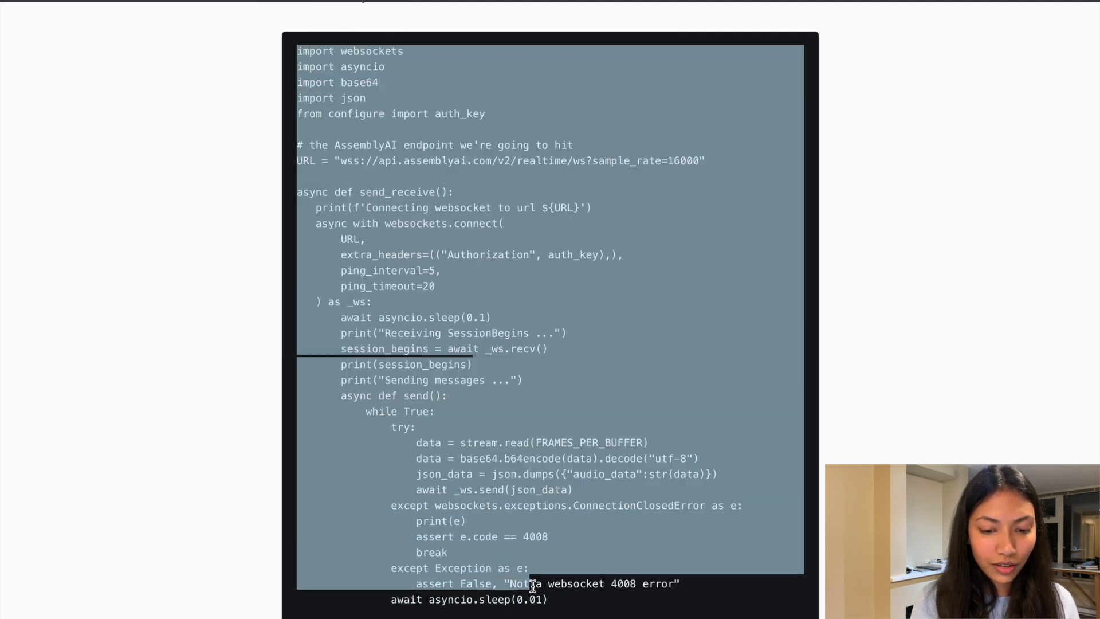
scroll(down, 3)
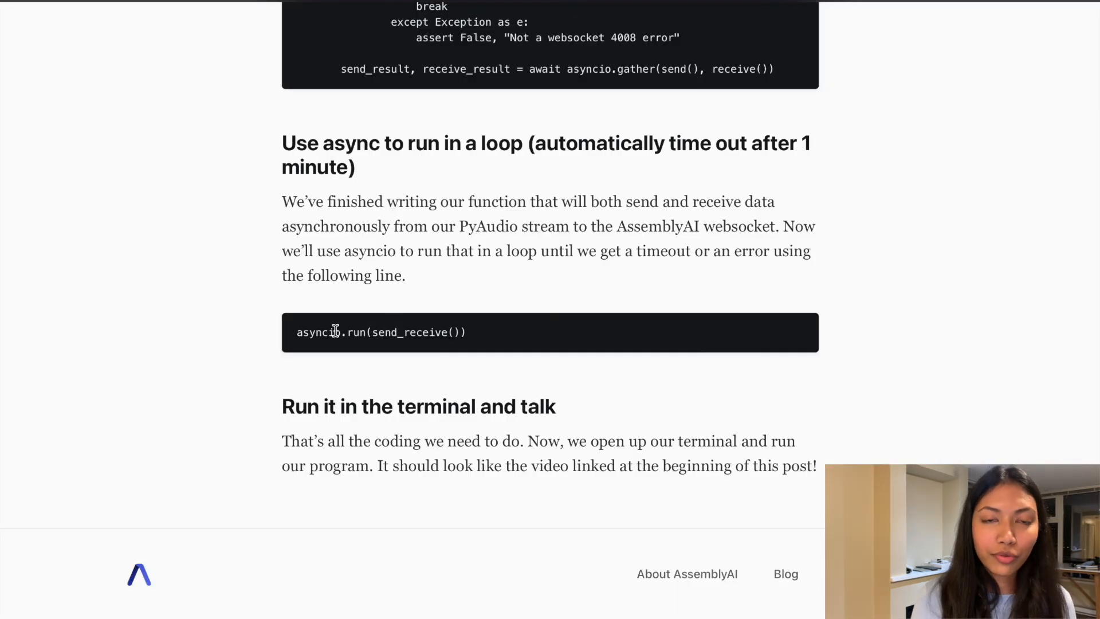
mouse_move(297, 332)
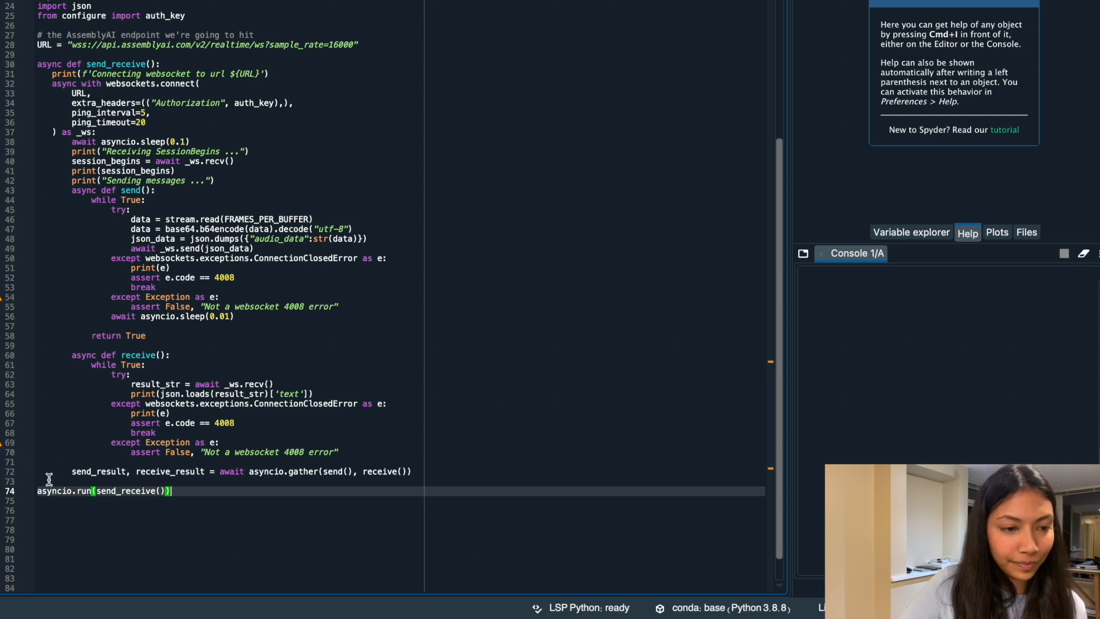
Add blank lines below the websocket URL and start an auth_key assignment
key(enter)
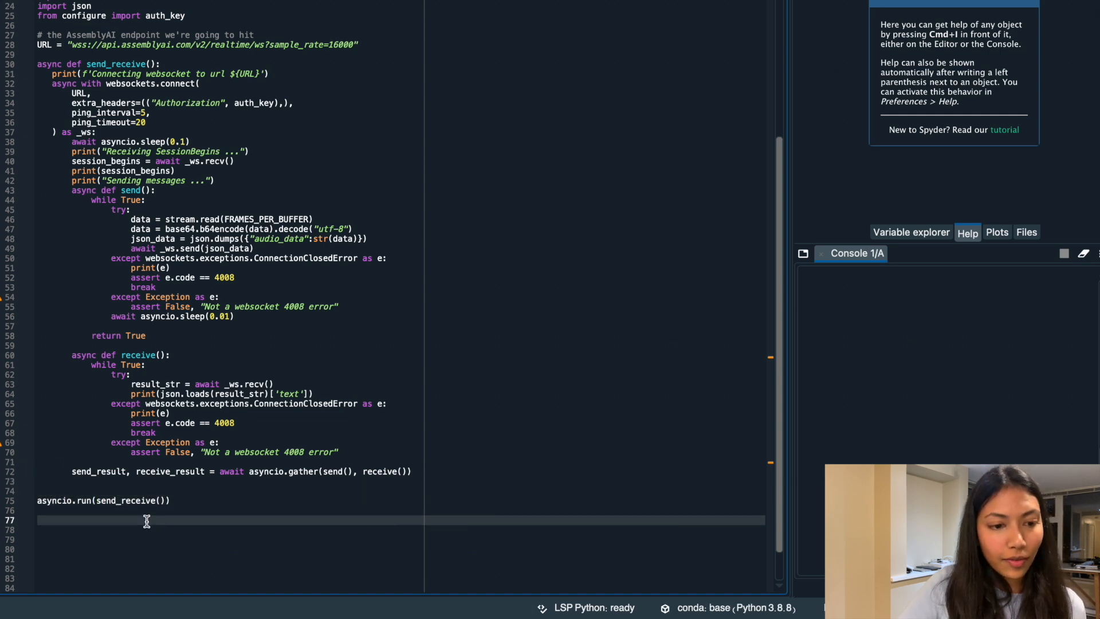
scroll(up, 3)
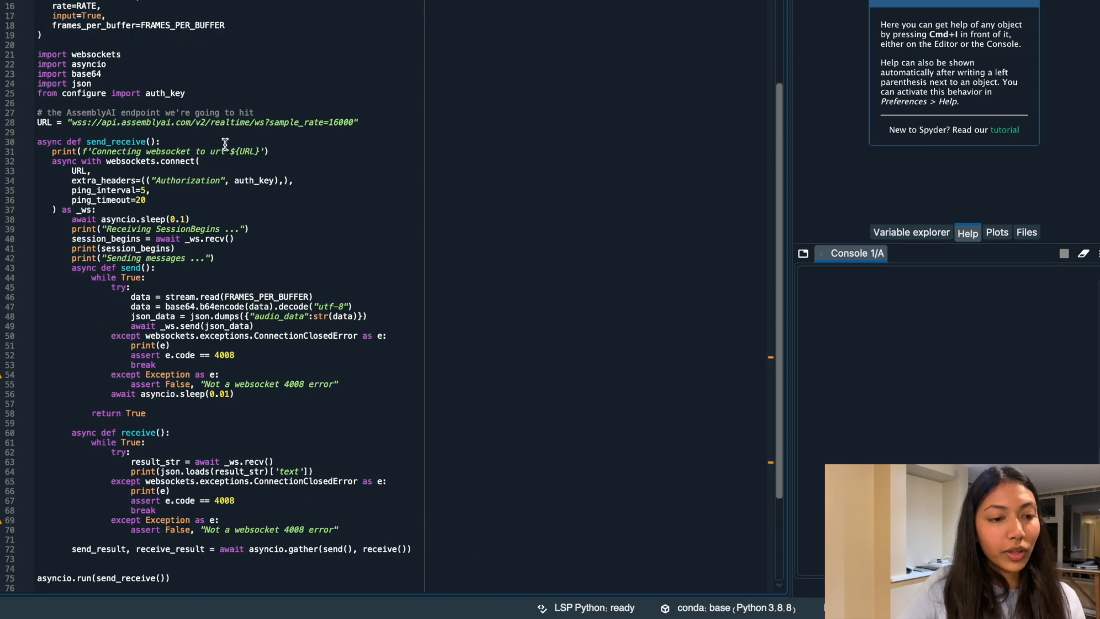
mouse_move(140, 53)
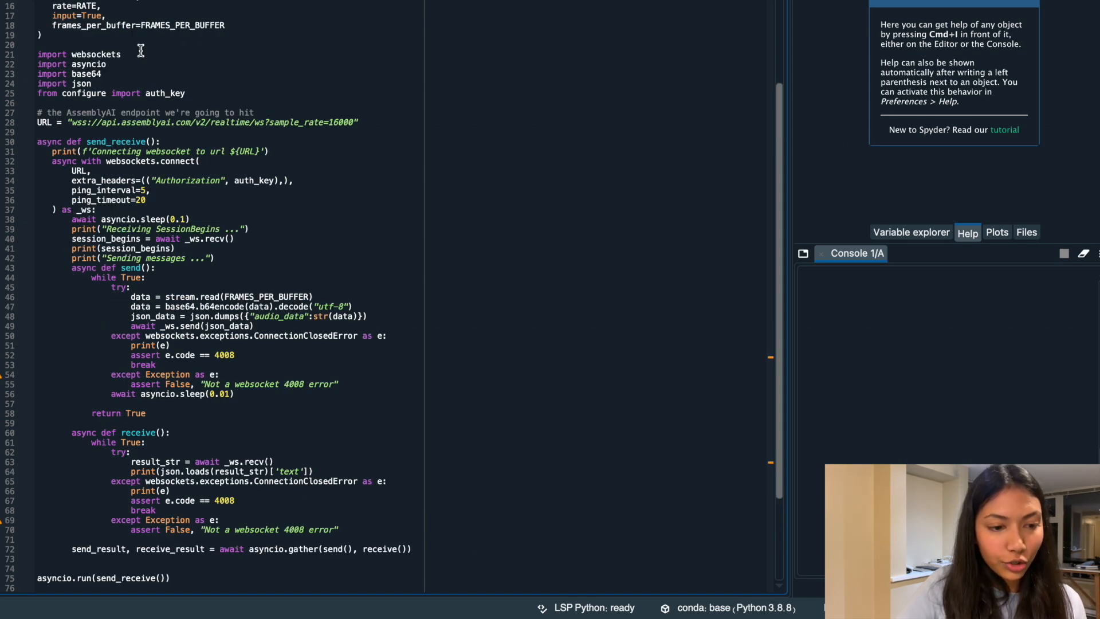
mouse_move(146, 93)
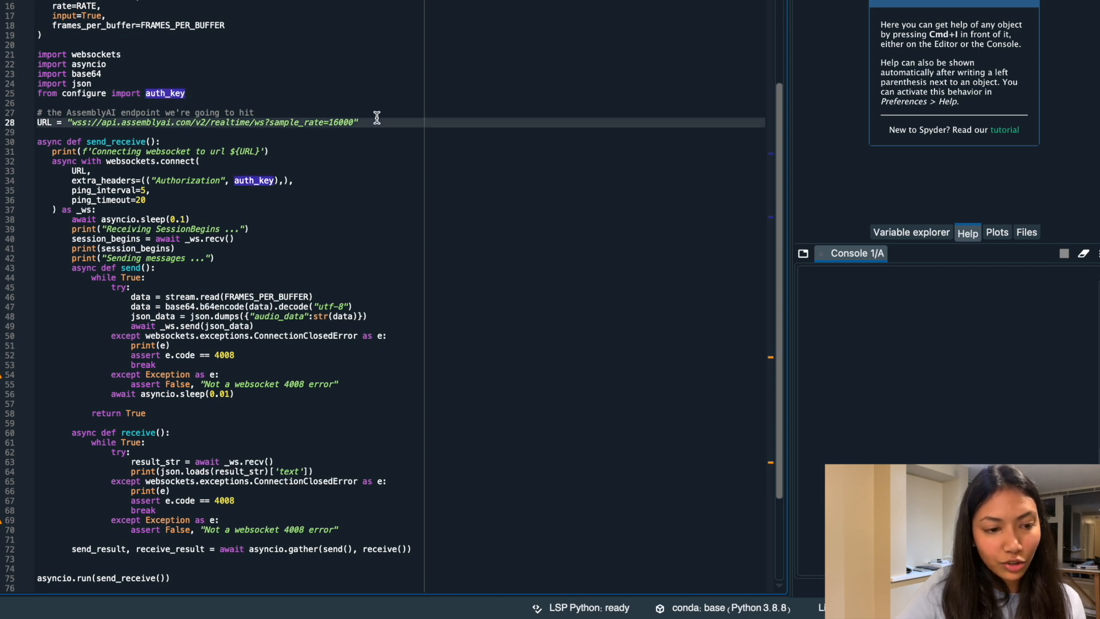
text(auth_key)
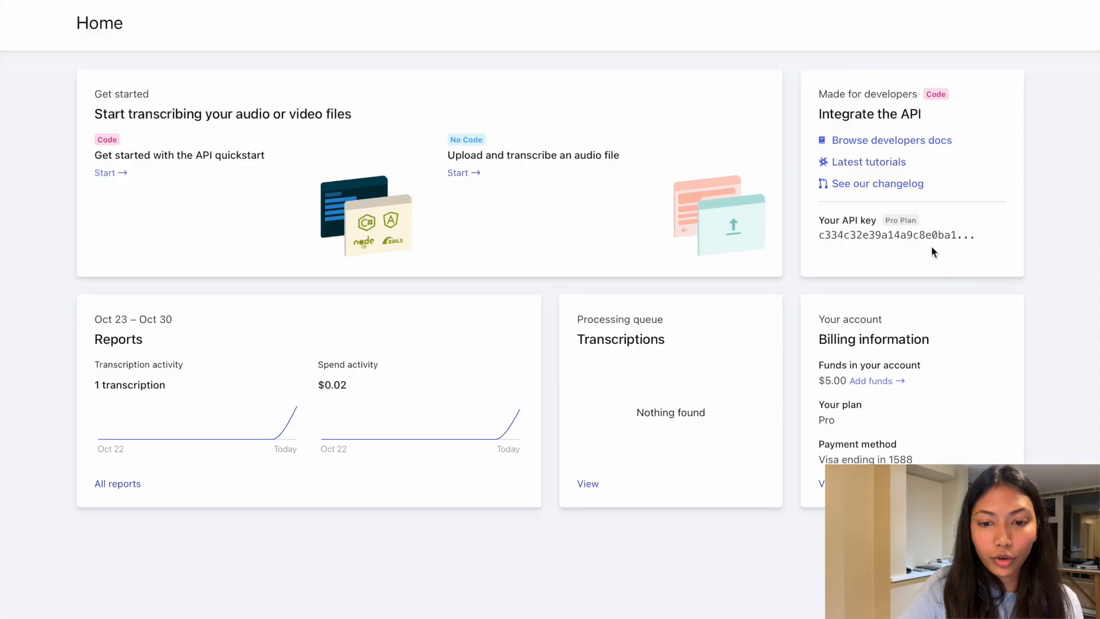
mouse_move(895, 235)
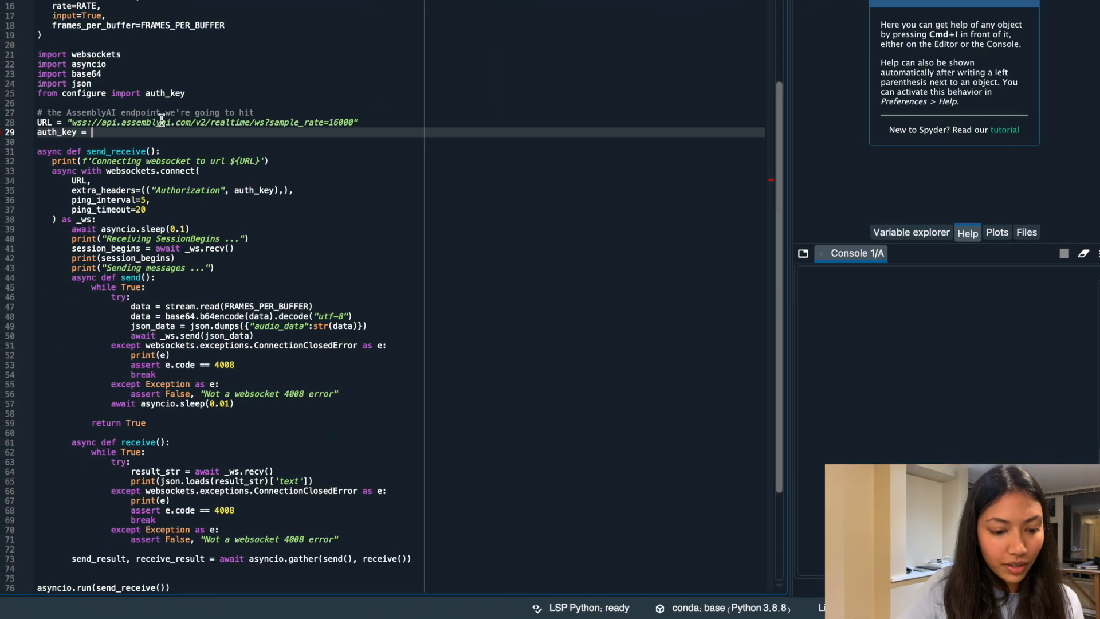
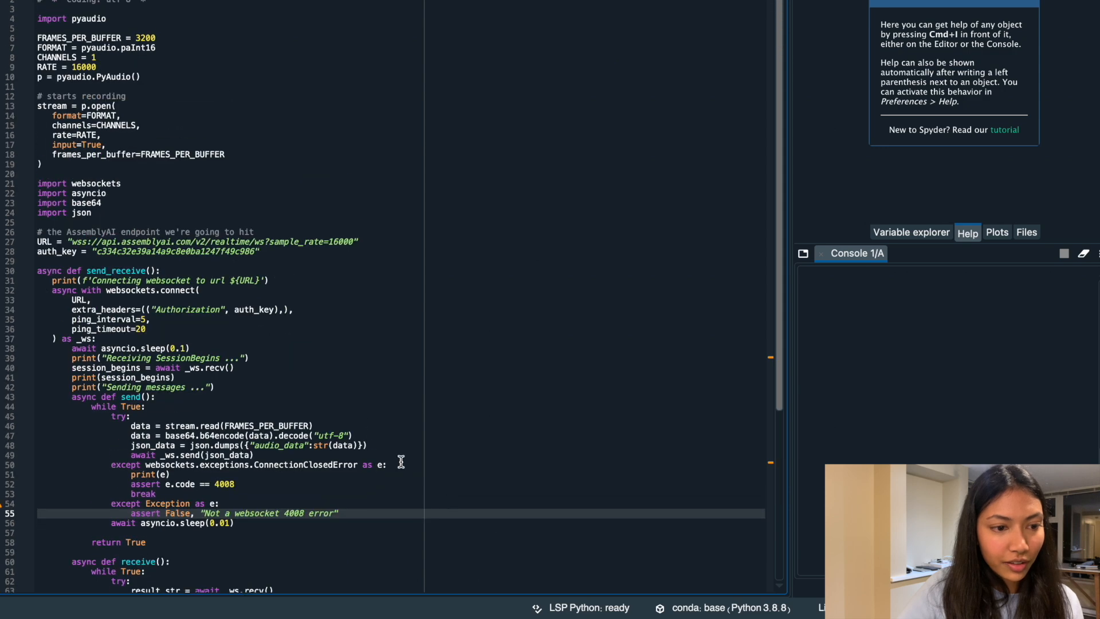
click(43, 1)
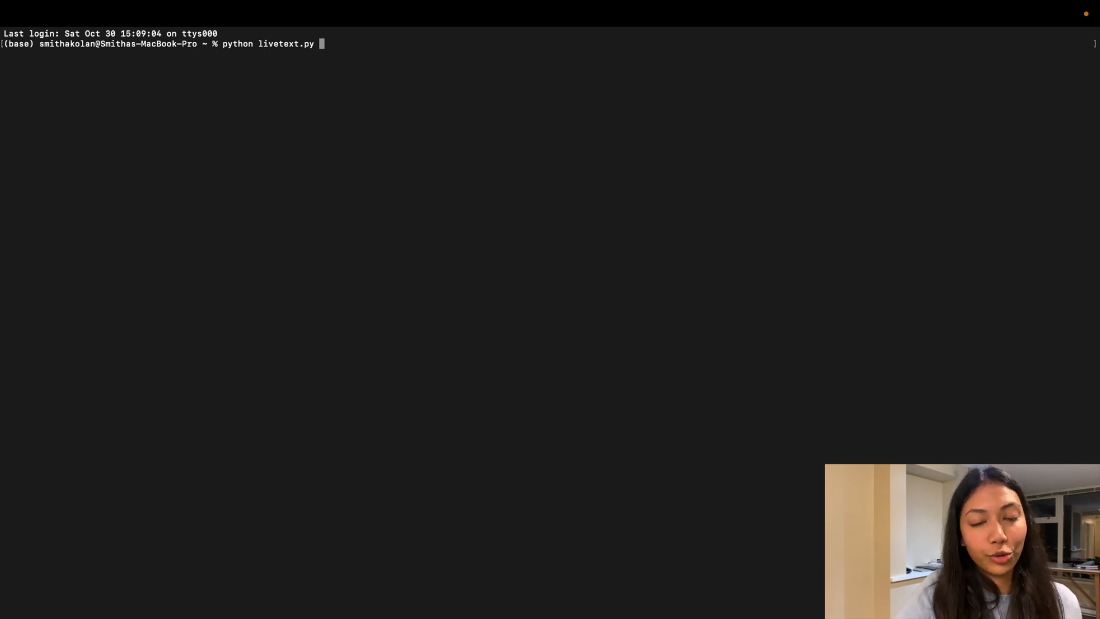
Run python livetext.py and watch spoken phrases print as a live transcript
key(Return)
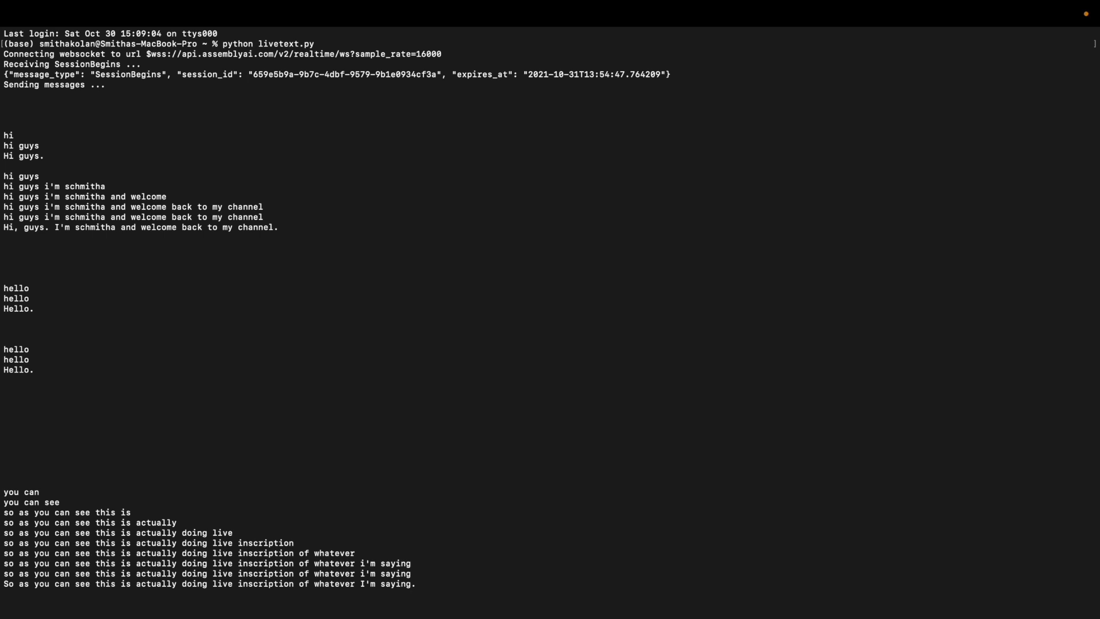
scroll(down, 3)
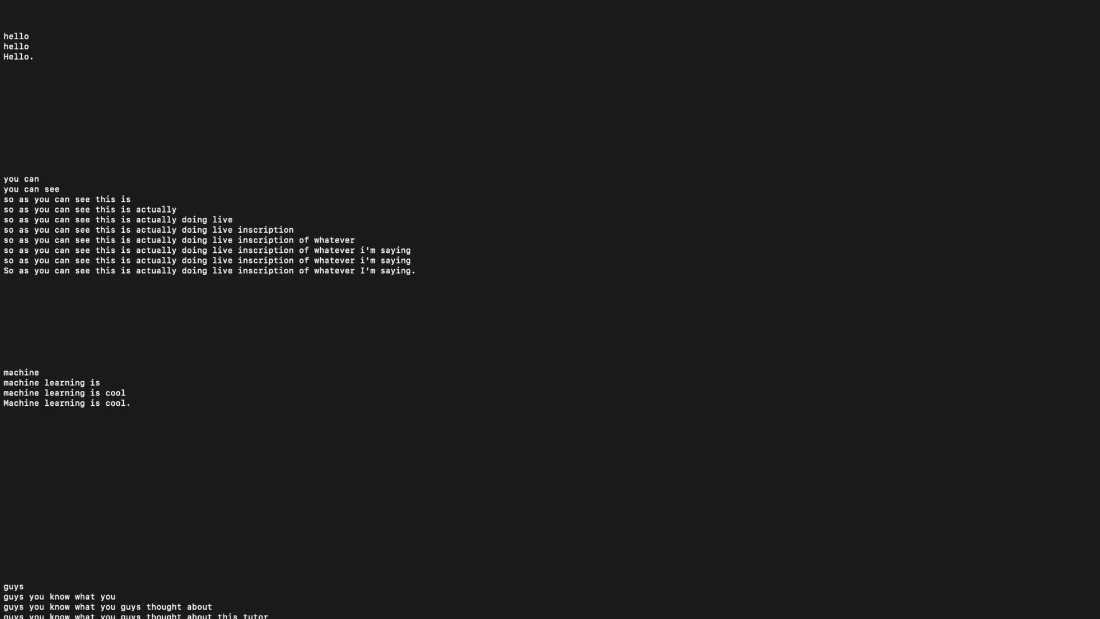
scroll(up, 3)
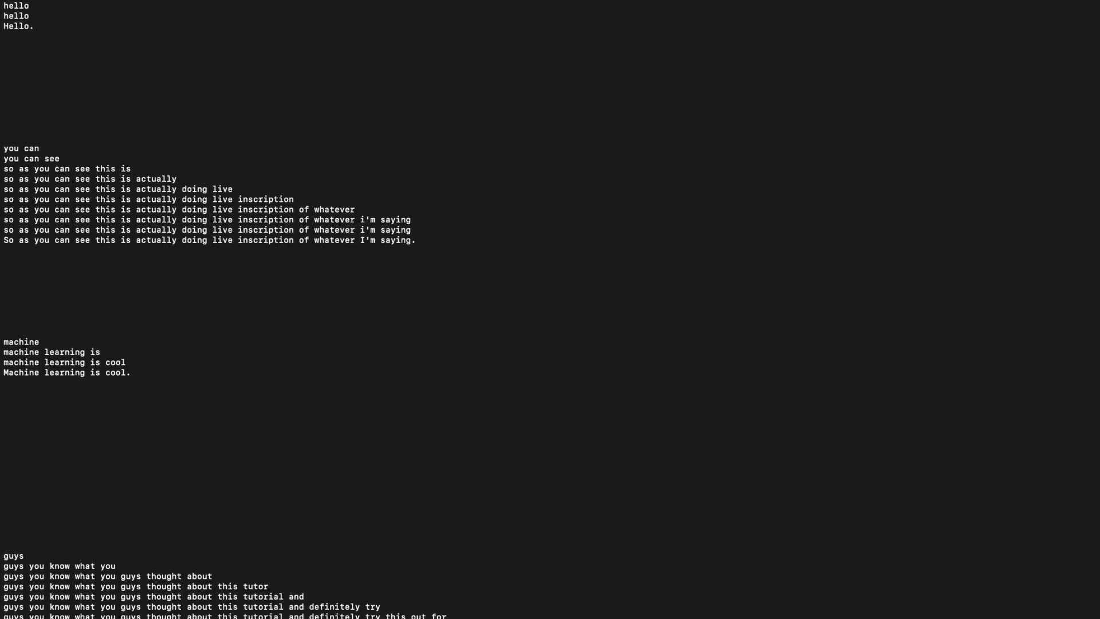
scroll(down, 3)
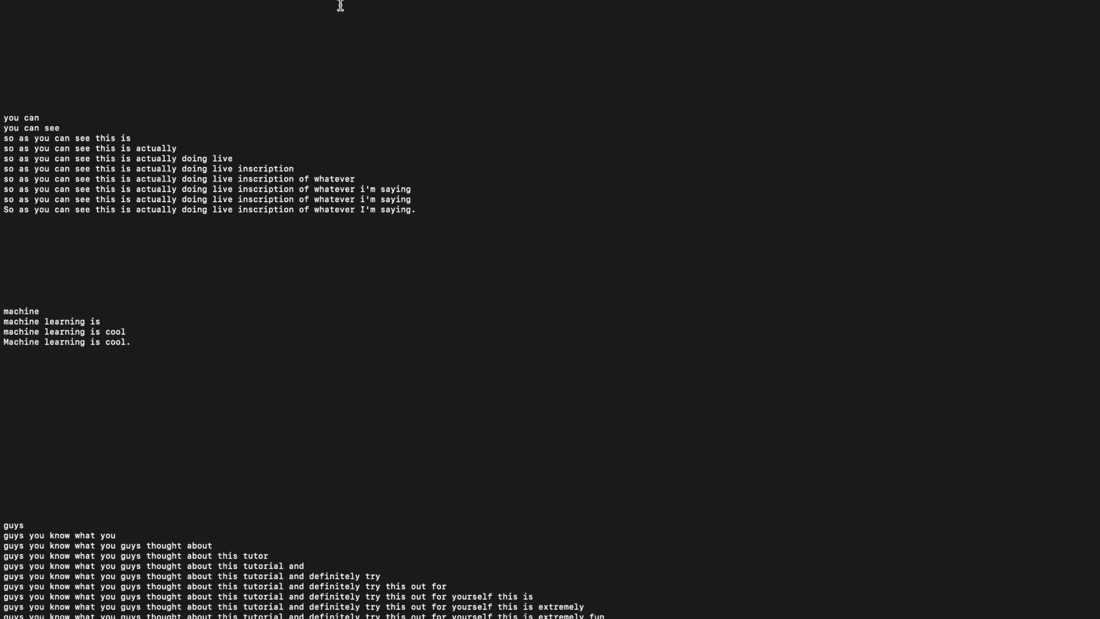